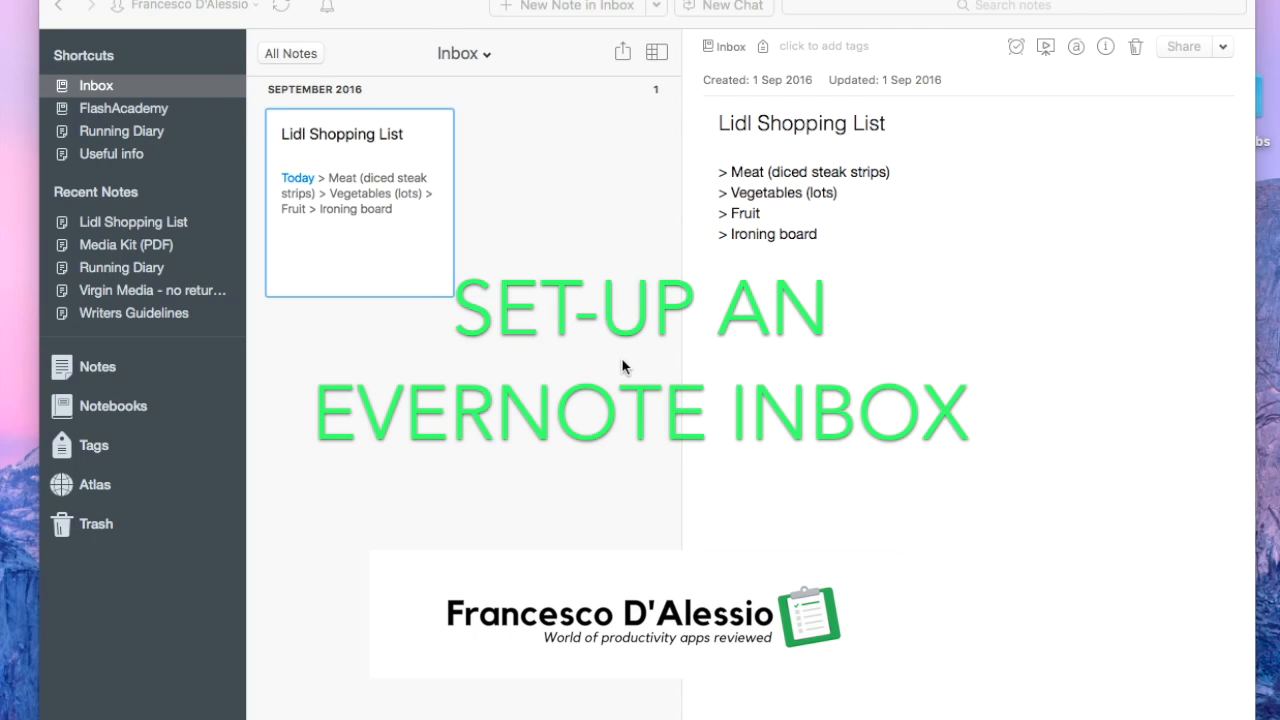
{"action": "mouse_move", "coordinate": [572, 336]}
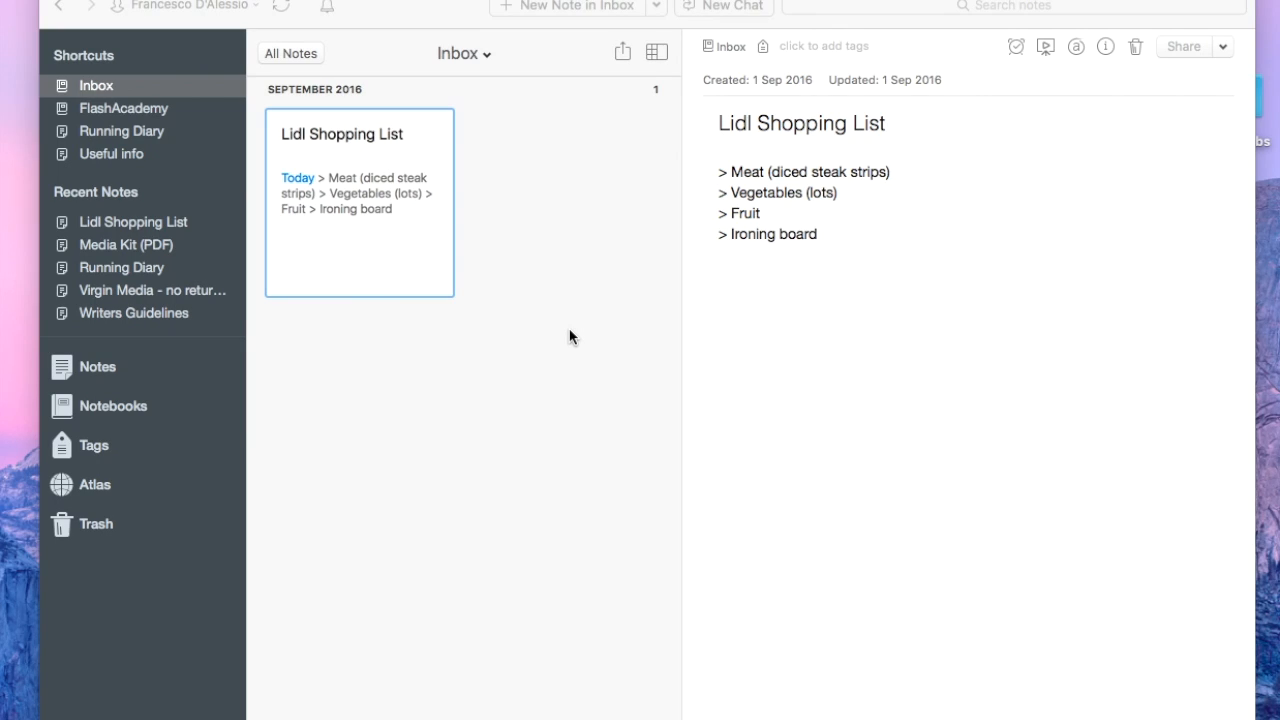
{"action": "mouse_move", "coordinate": [484, 292]}
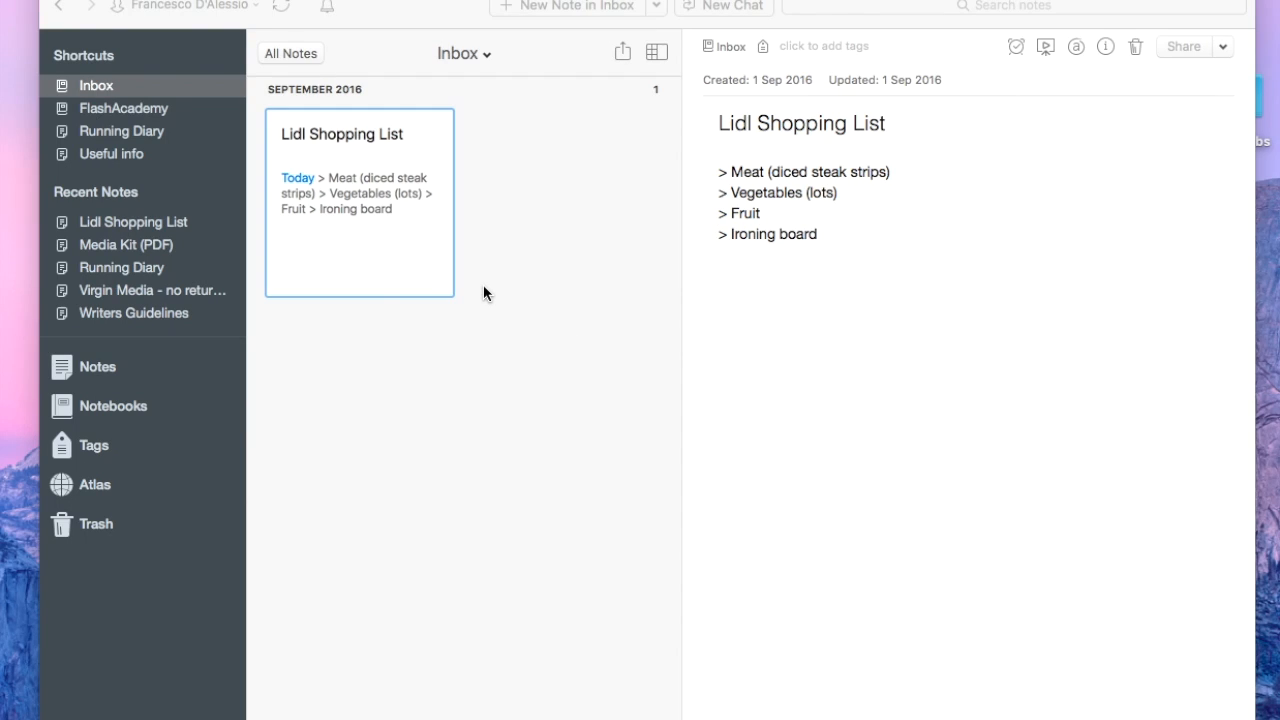
{"action": "mouse_move", "coordinate": [416, 244]}
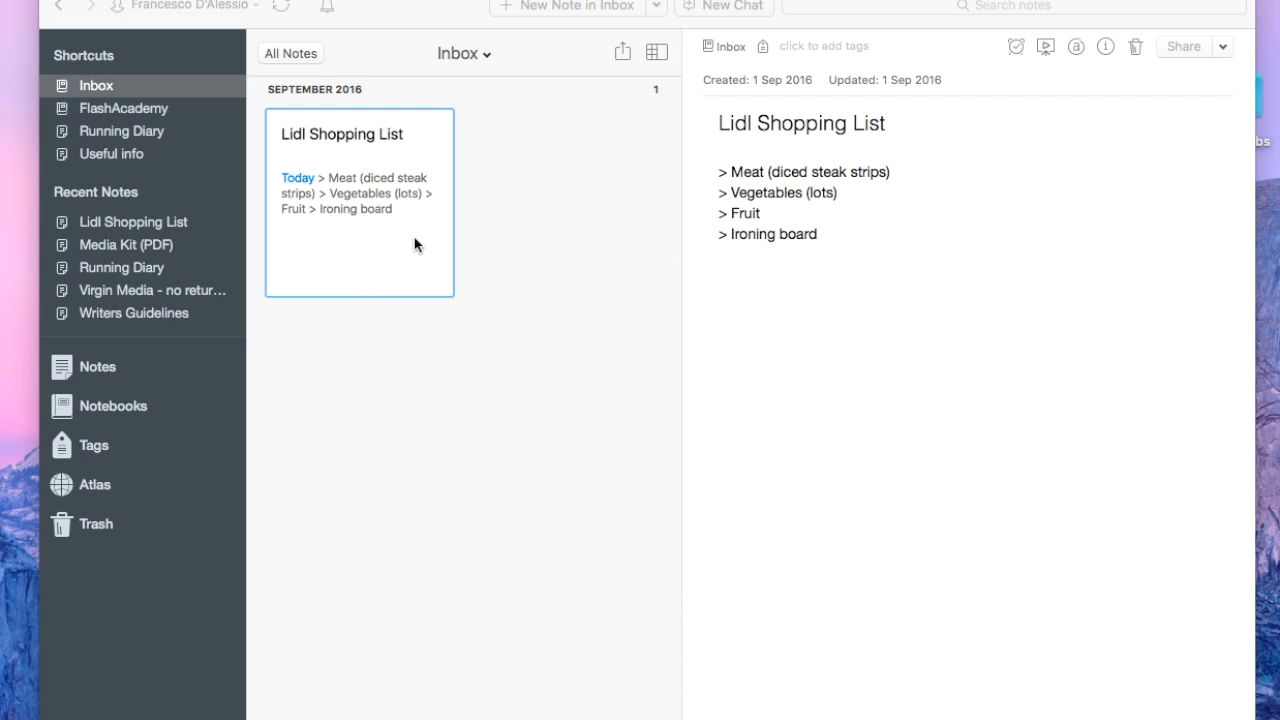
{"action": "mouse_move", "coordinate": [378, 188]}
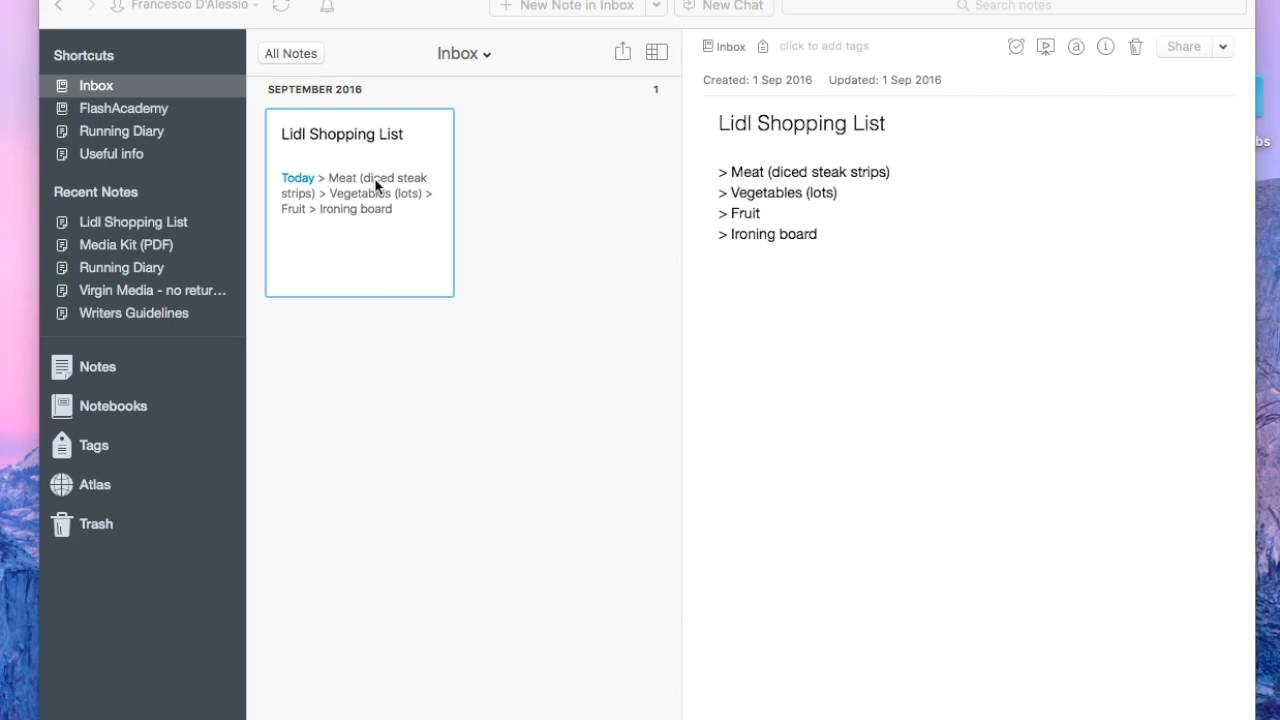
{"action": "mouse_move", "coordinate": [404, 248]}
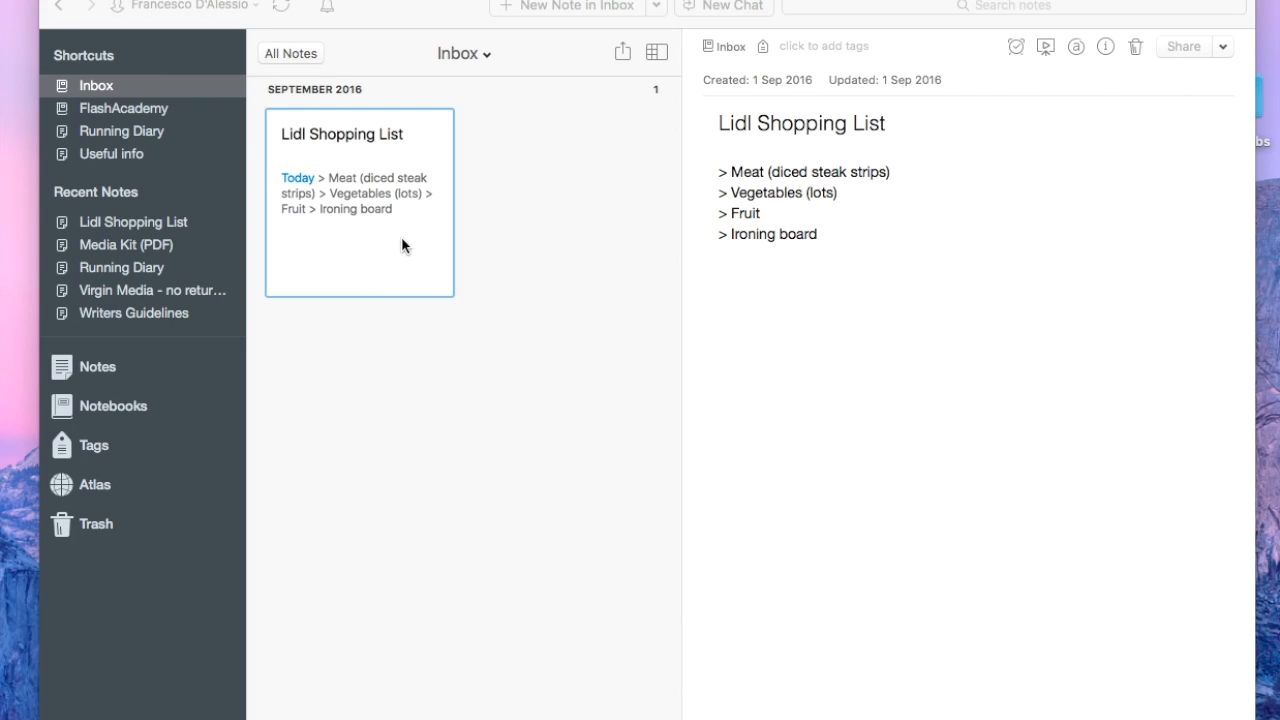
Step: Expand the Inbox title dropdown and browse the full notebook list, including the Archives stack
{"action": "left_click", "coordinate": [462, 52]}
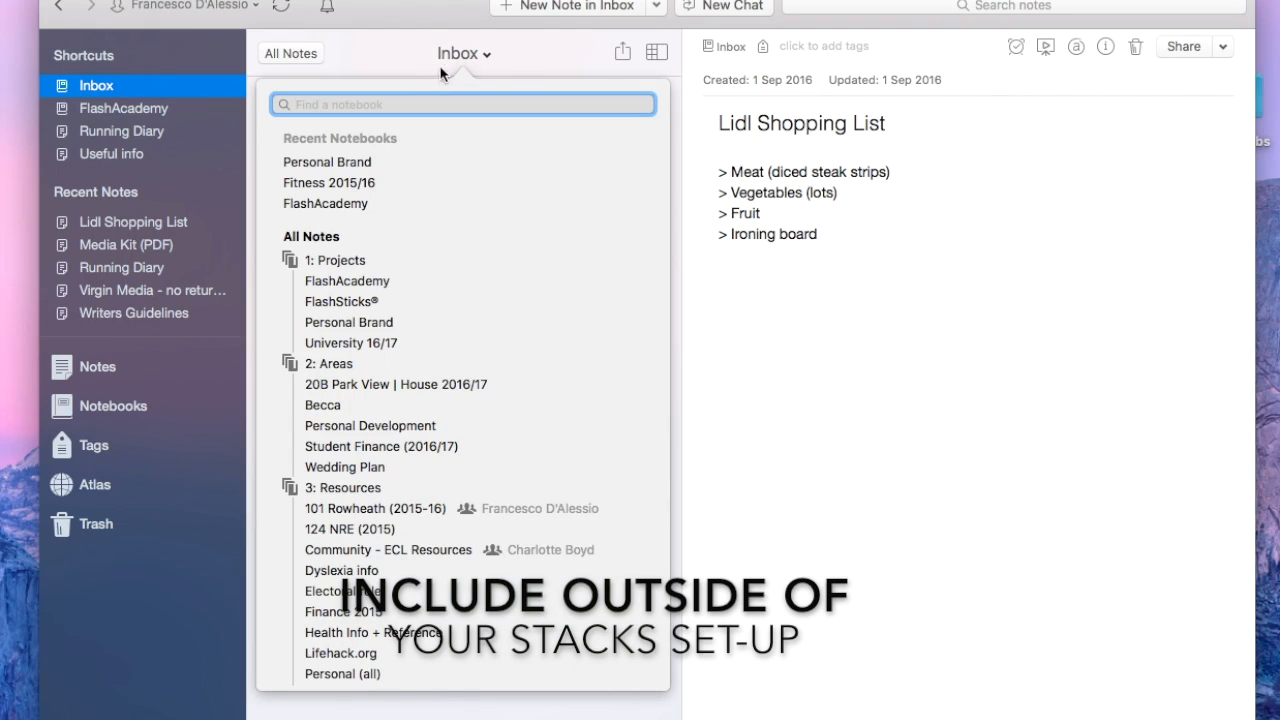
{"action": "scroll", "scroll_direction": "down", "scroll_amount": 3}
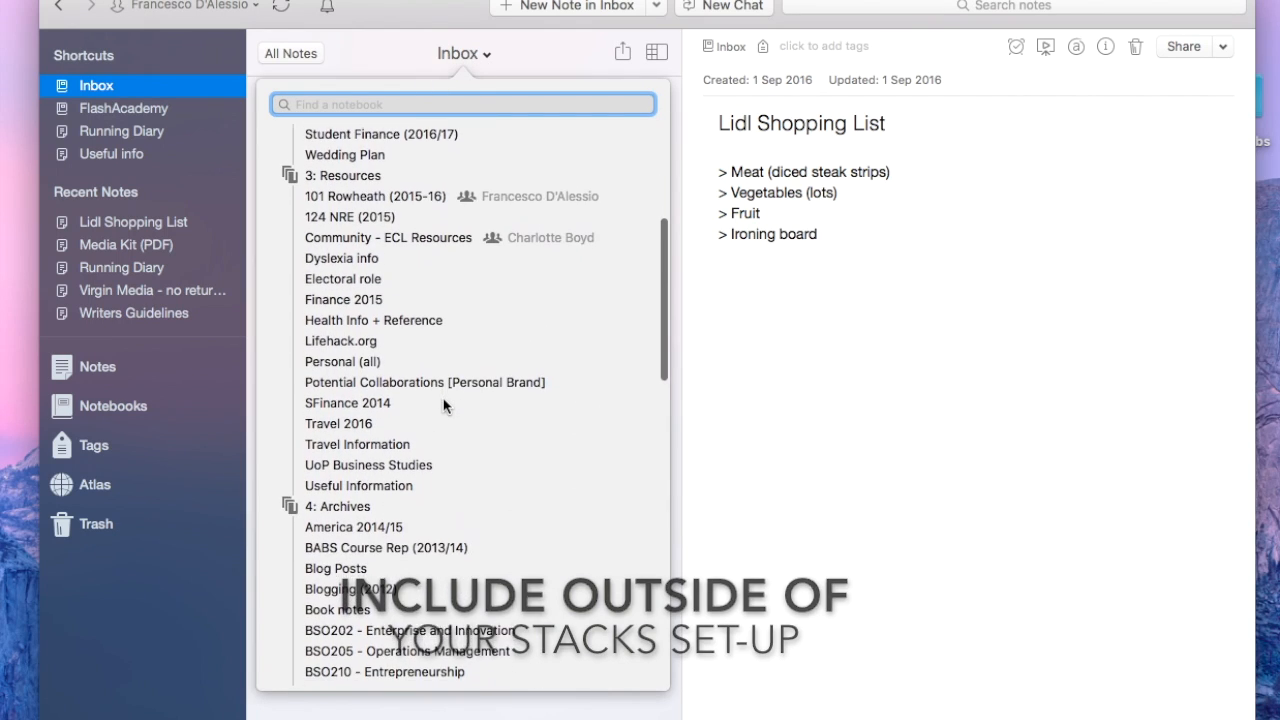
{"action": "scroll", "scroll_direction": "down", "scroll_amount": 3}
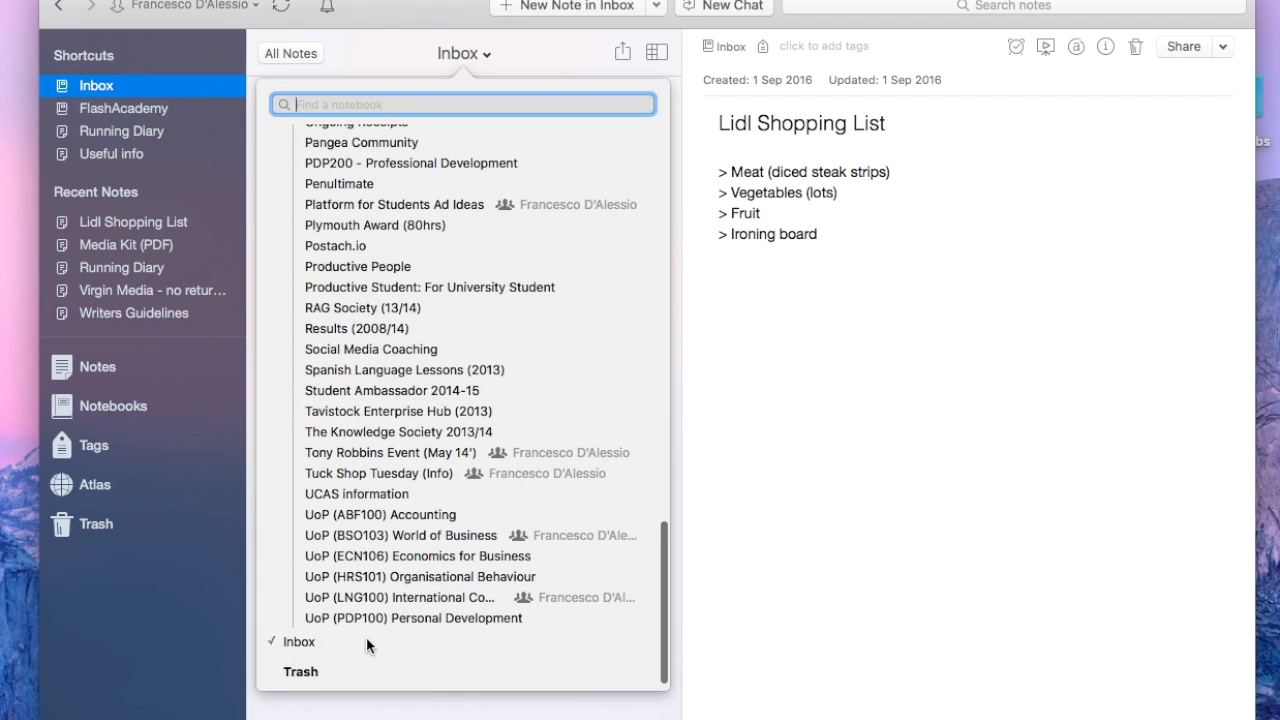
{"action": "scroll", "scroll_direction": "up", "scroll_amount": 3}
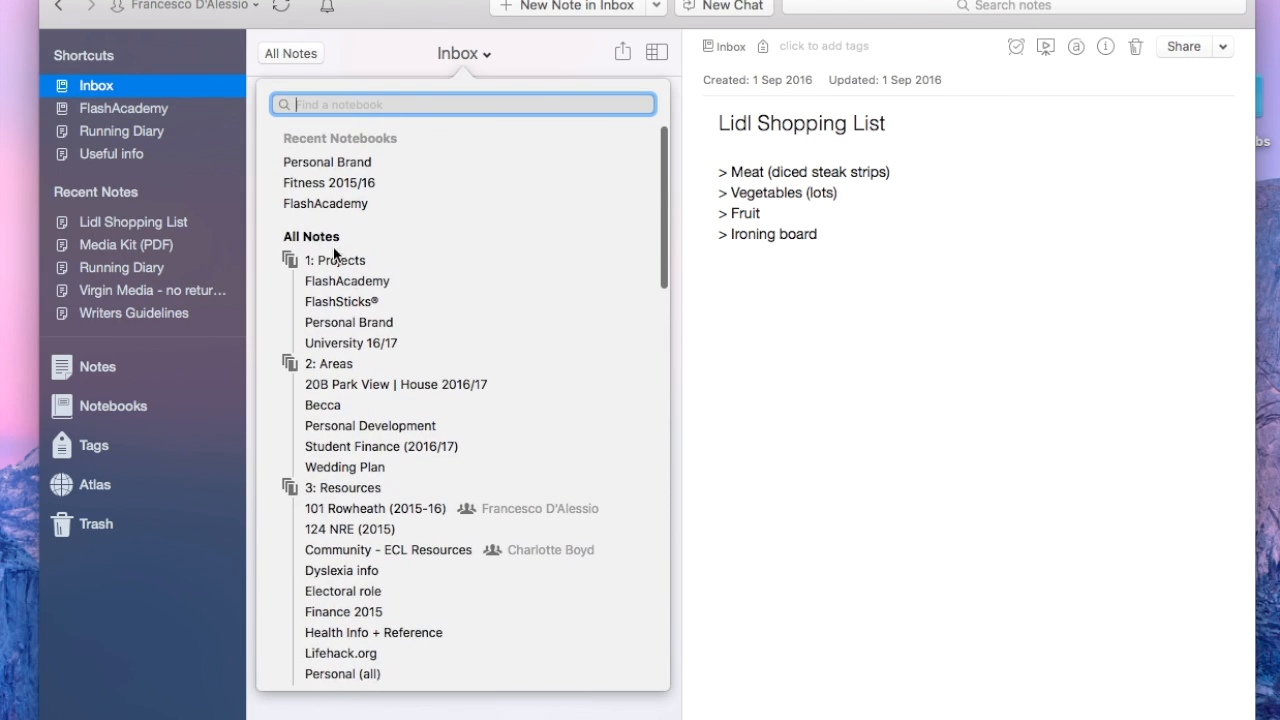
{"action": "mouse_move", "coordinate": [464, 710]}
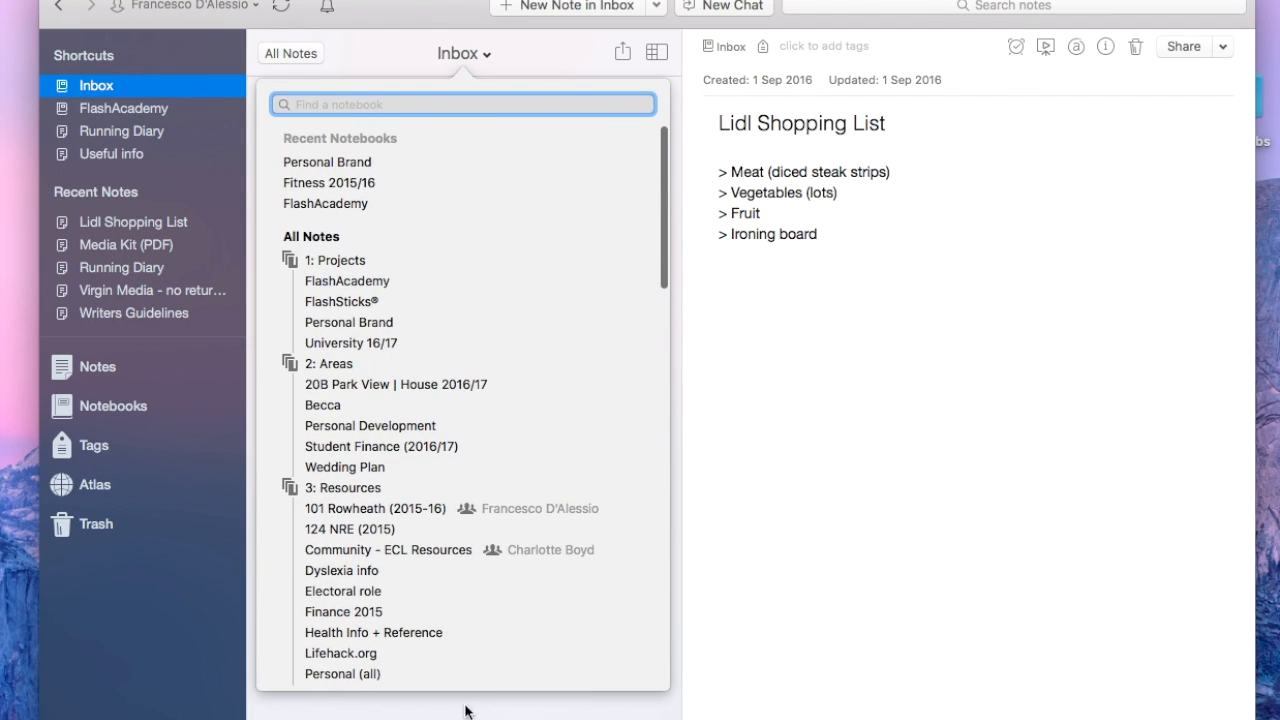
Step: Return to Inbox via its sidebar shortcut and show its shortcut options (Remove from Shortcuts)
{"action": "left_click", "coordinate": [96, 84]}
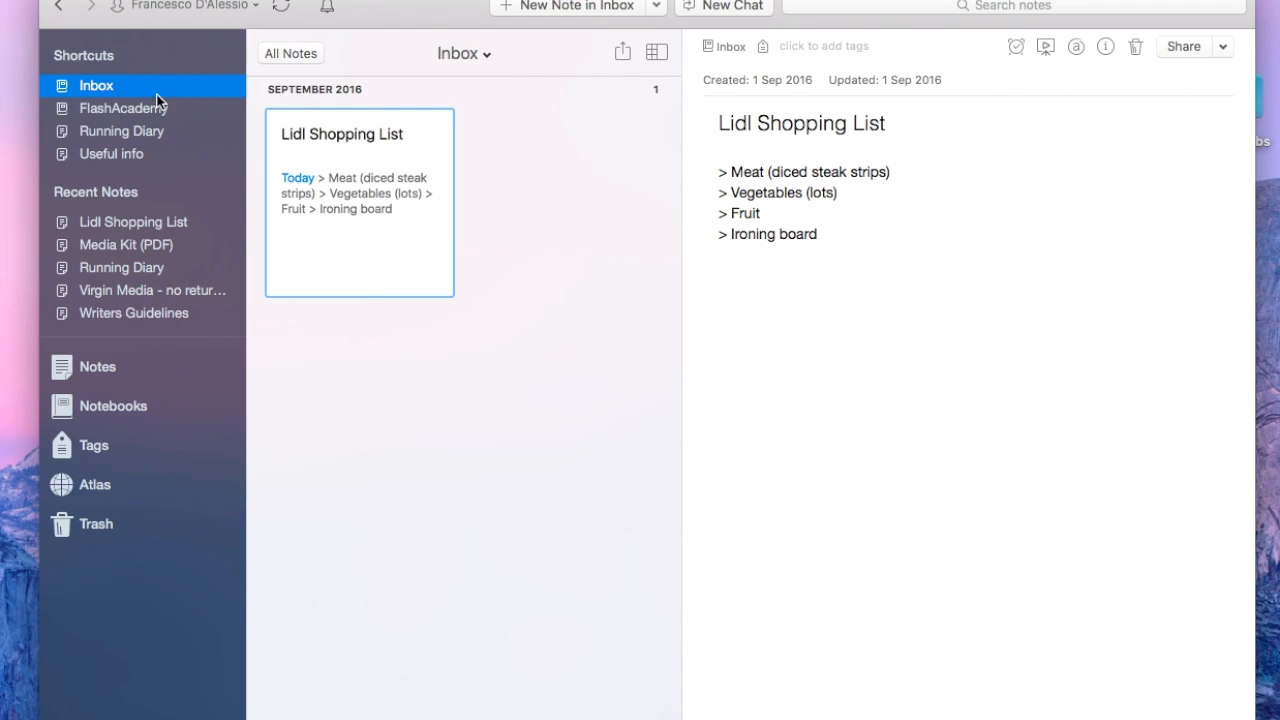
{"action": "right_click", "coordinate": [96, 84]}
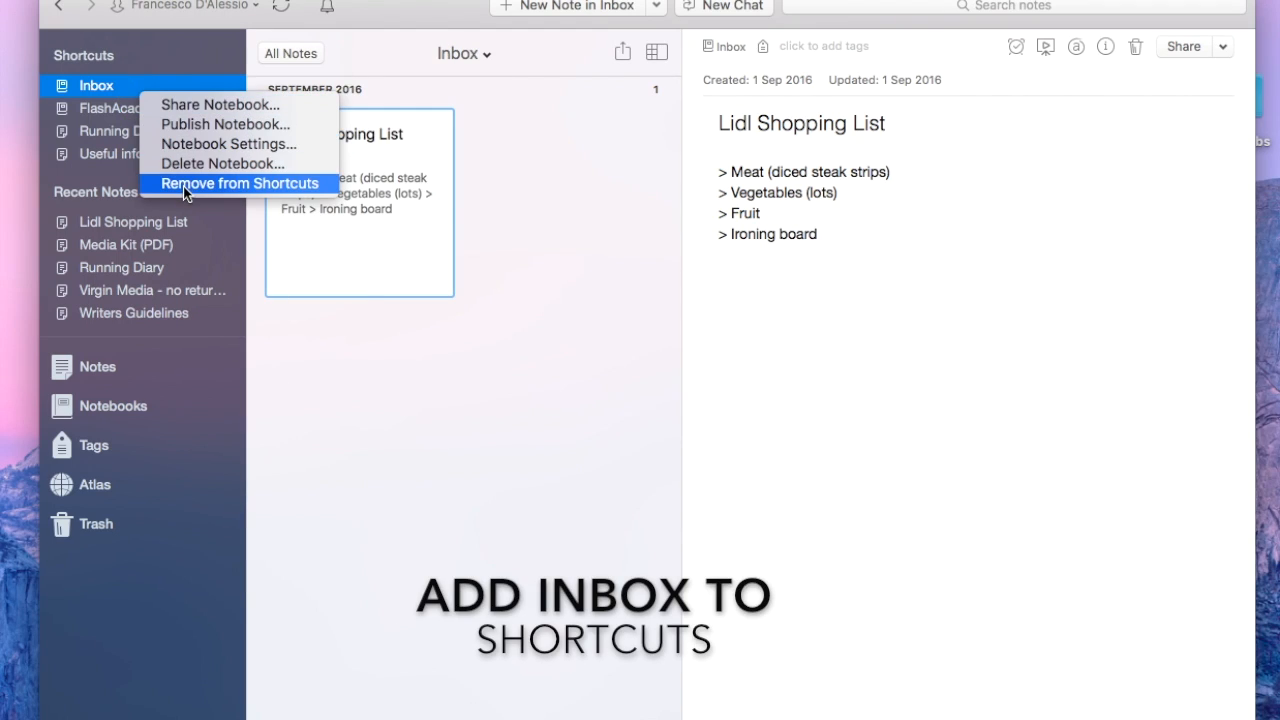
{"action": "mouse_move", "coordinate": [124, 86]}
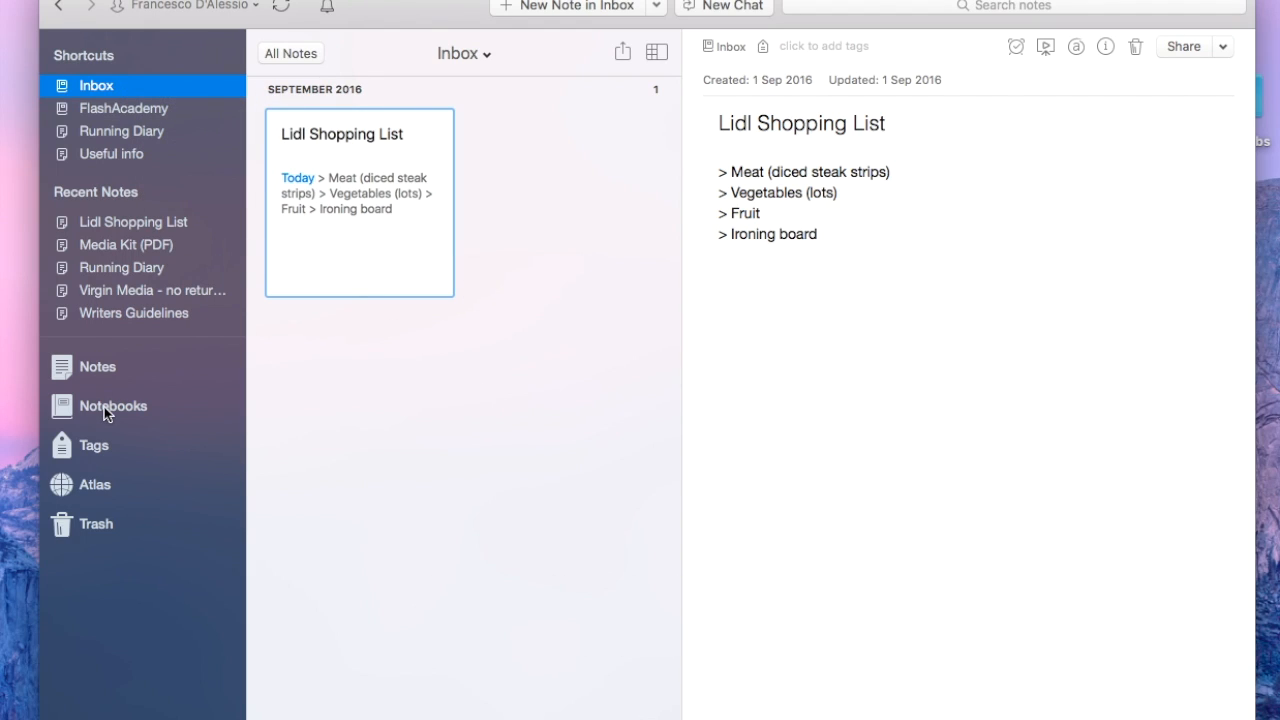
Step: Show the notebooks overview and view Inbox's settings, where it is marked as the default notebook
{"action": "left_click", "coordinate": [112, 406]}
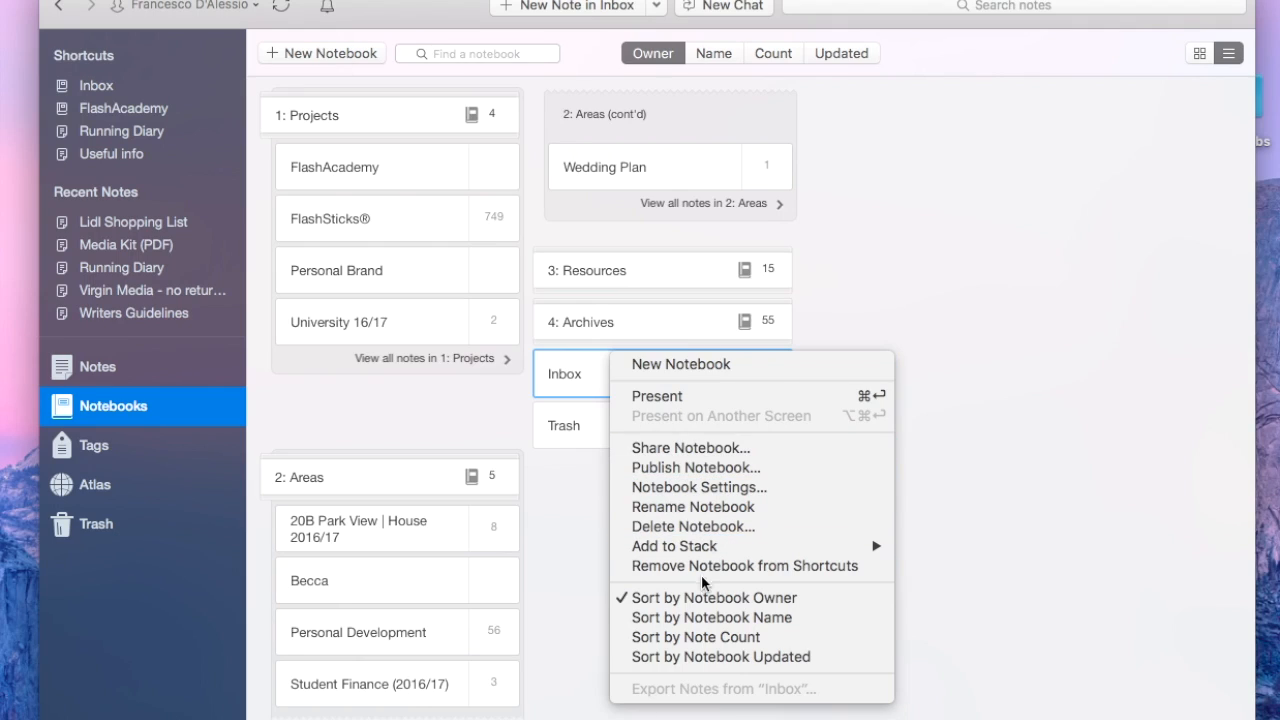
{"action": "mouse_move", "coordinate": [716, 572]}
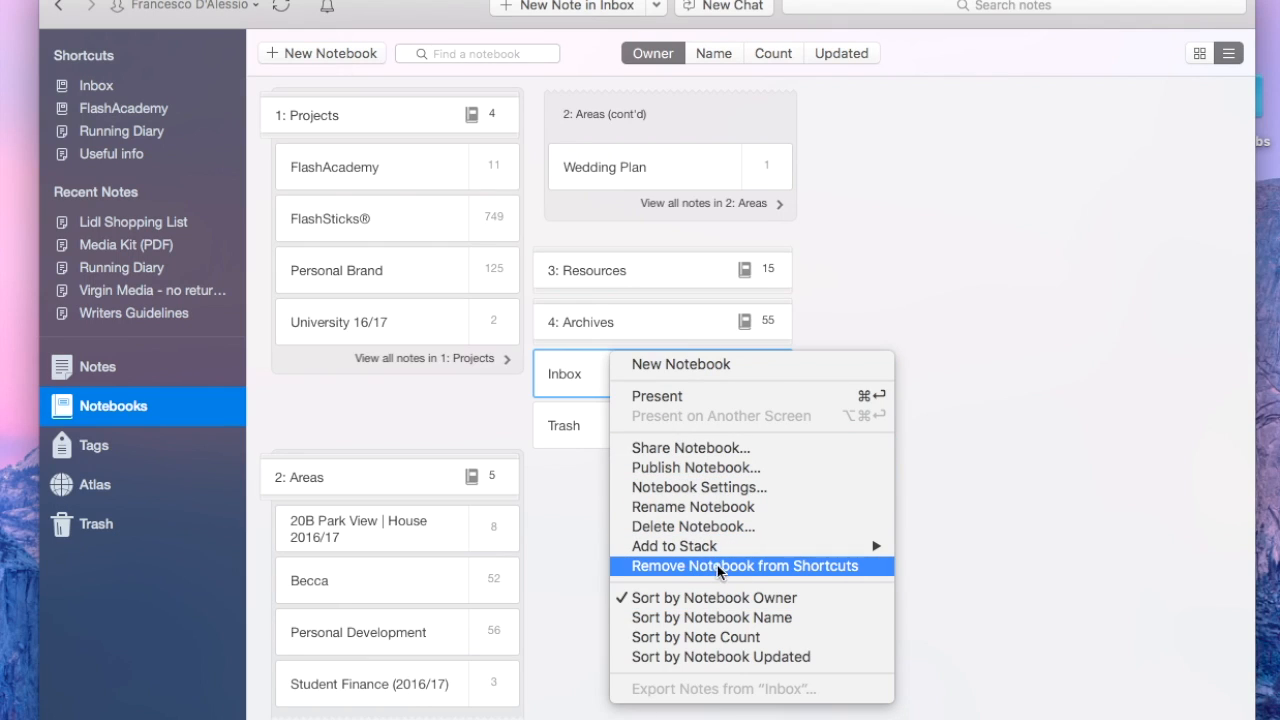
{"action": "mouse_move", "coordinate": [716, 488]}
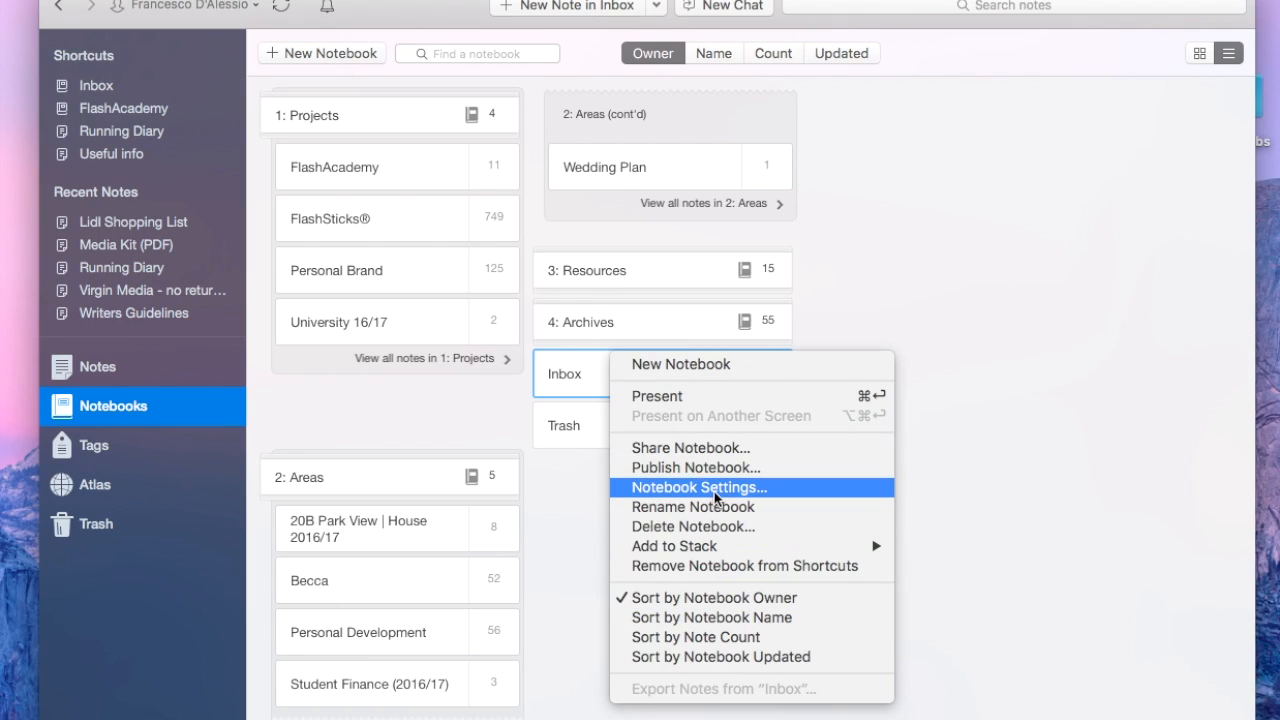
{"action": "left_click", "coordinate": [698, 488]}
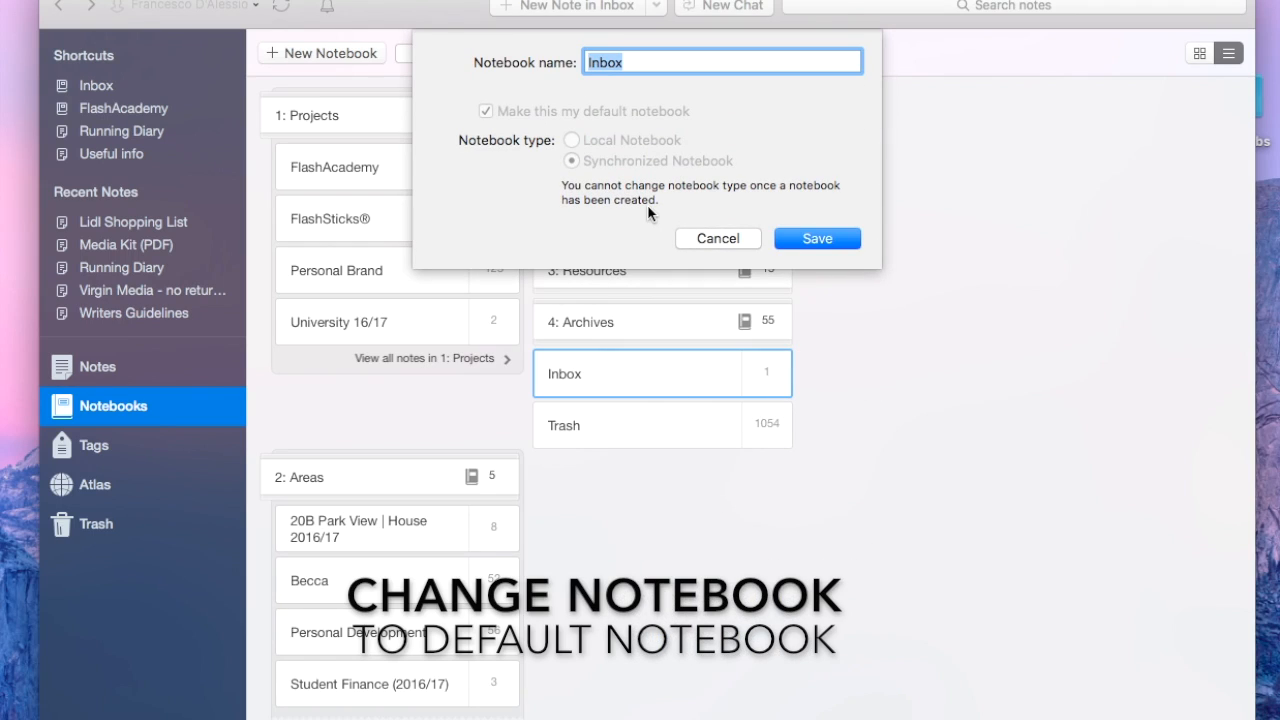
{"action": "mouse_move", "coordinate": [756, 178]}
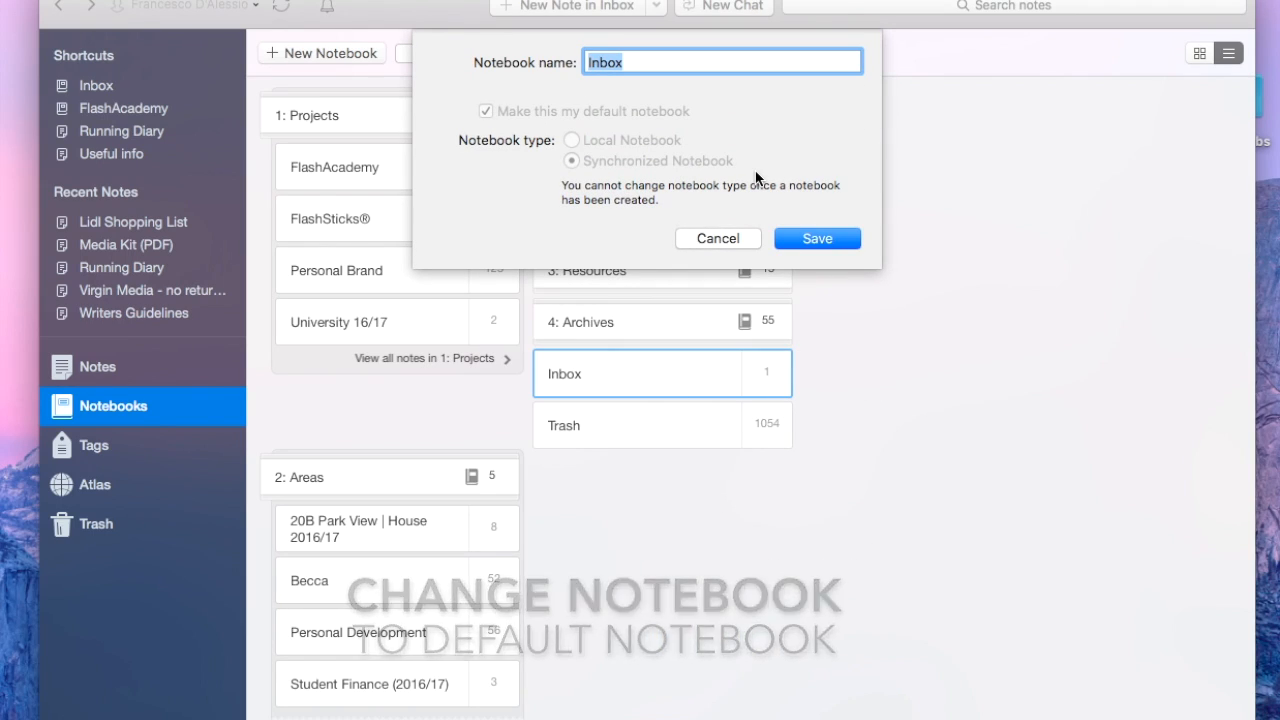
{"action": "mouse_move", "coordinate": [500, 110]}
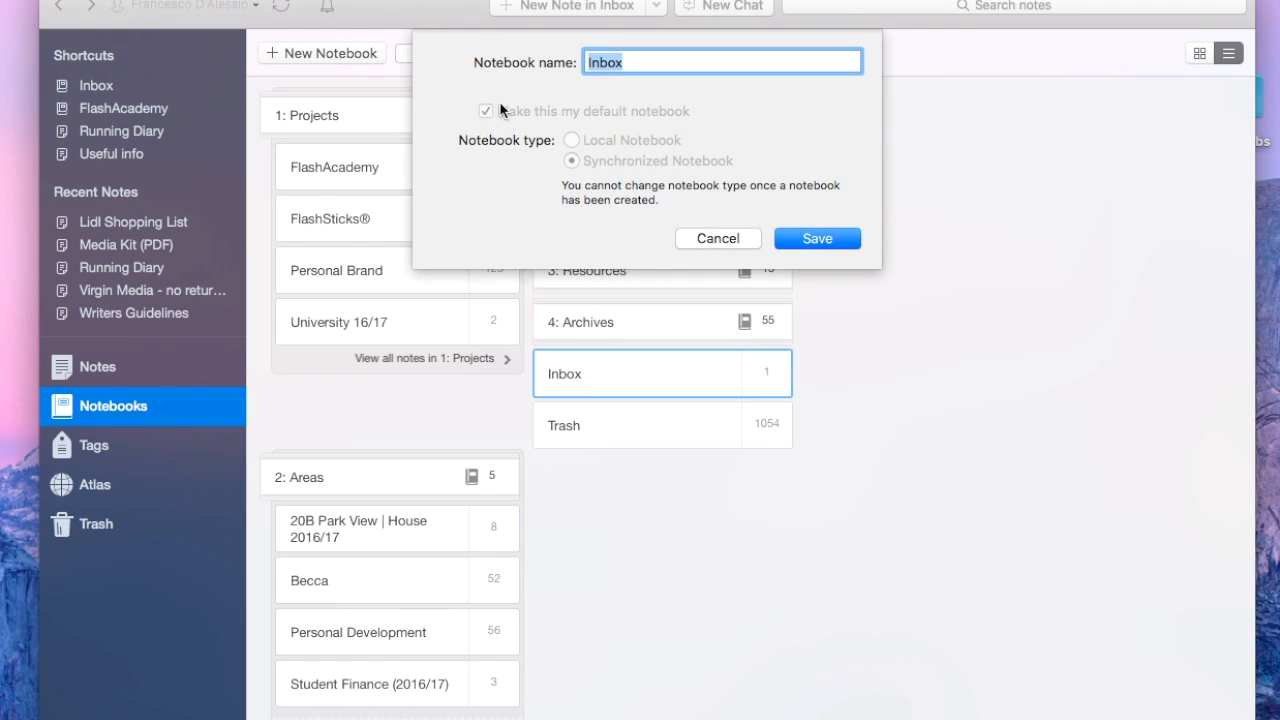
{"action": "mouse_move", "coordinate": [520, 140]}
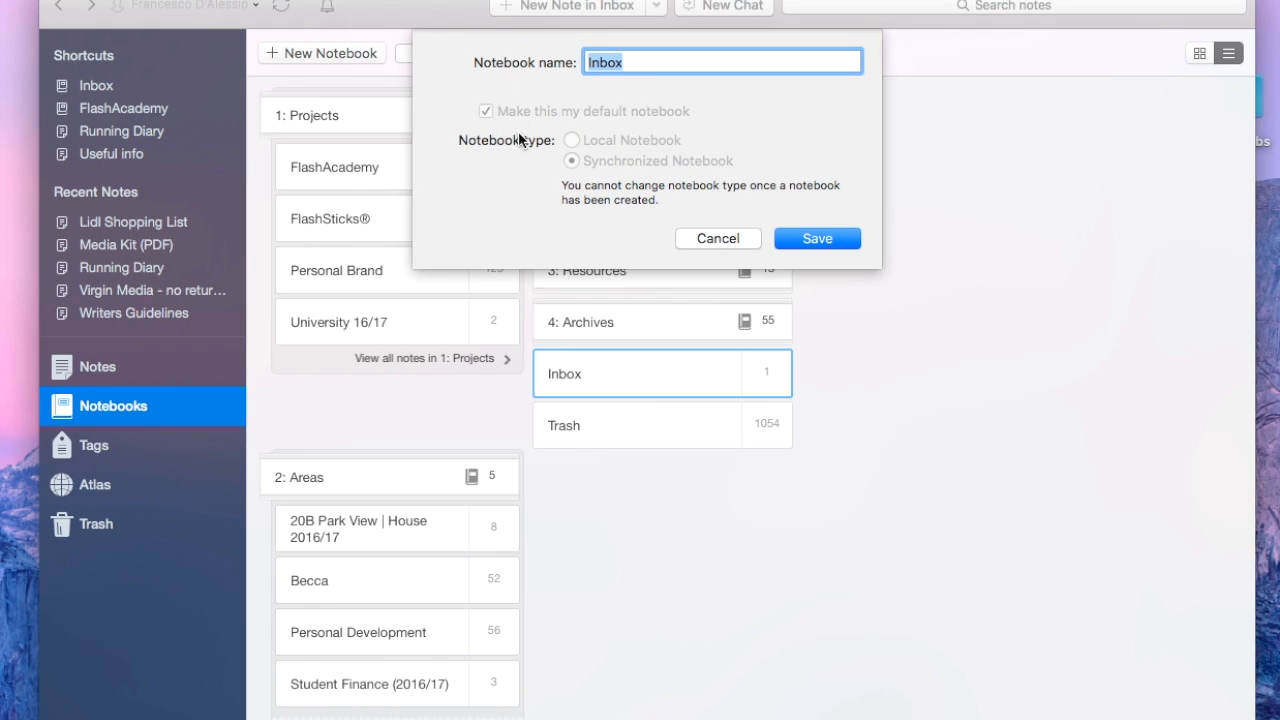
{"action": "mouse_move", "coordinate": [548, 152]}
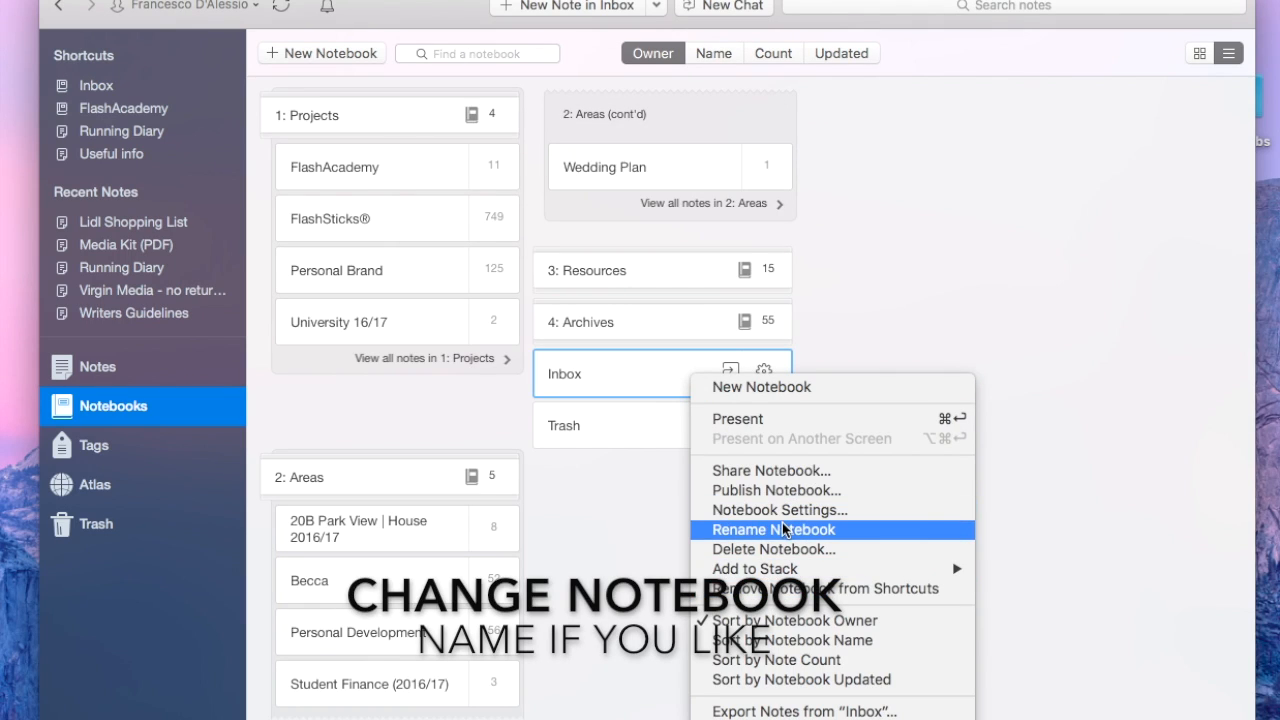
Step: Rename the Inbox notebook to INBOX in capitals
{"action": "left_click", "coordinate": [774, 528]}
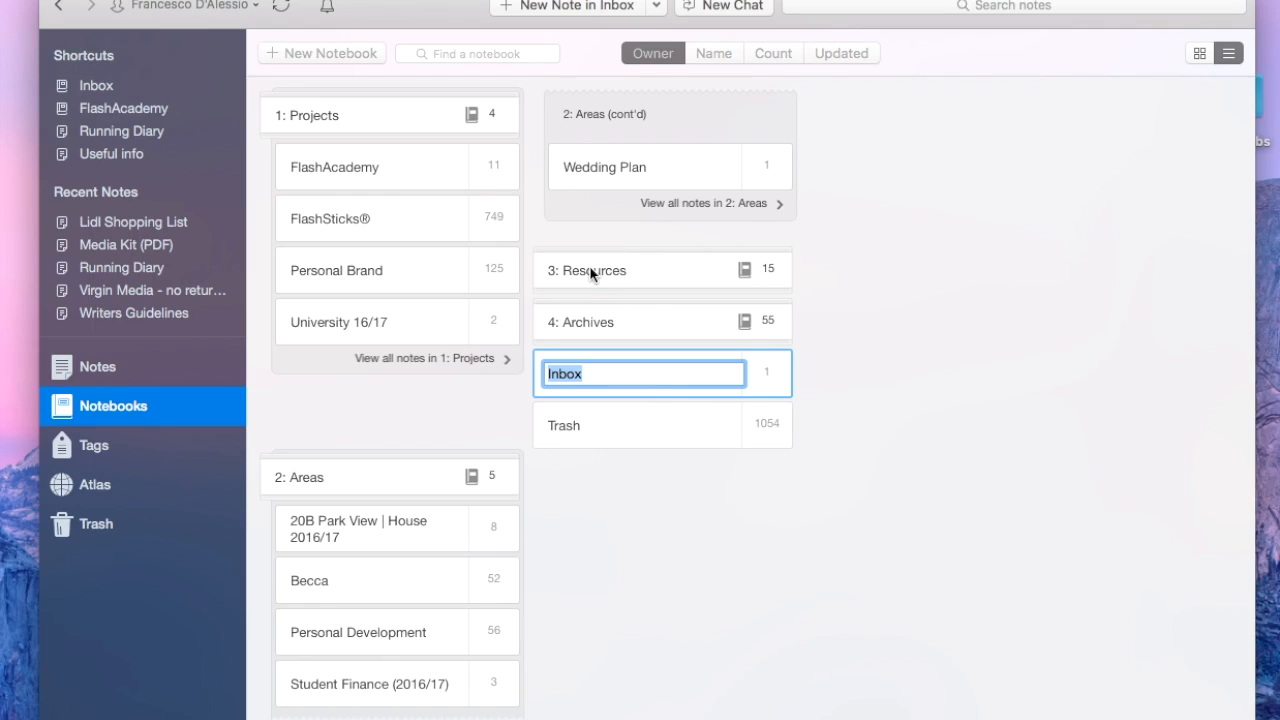
{"action": "type", "text": "INBOX"}
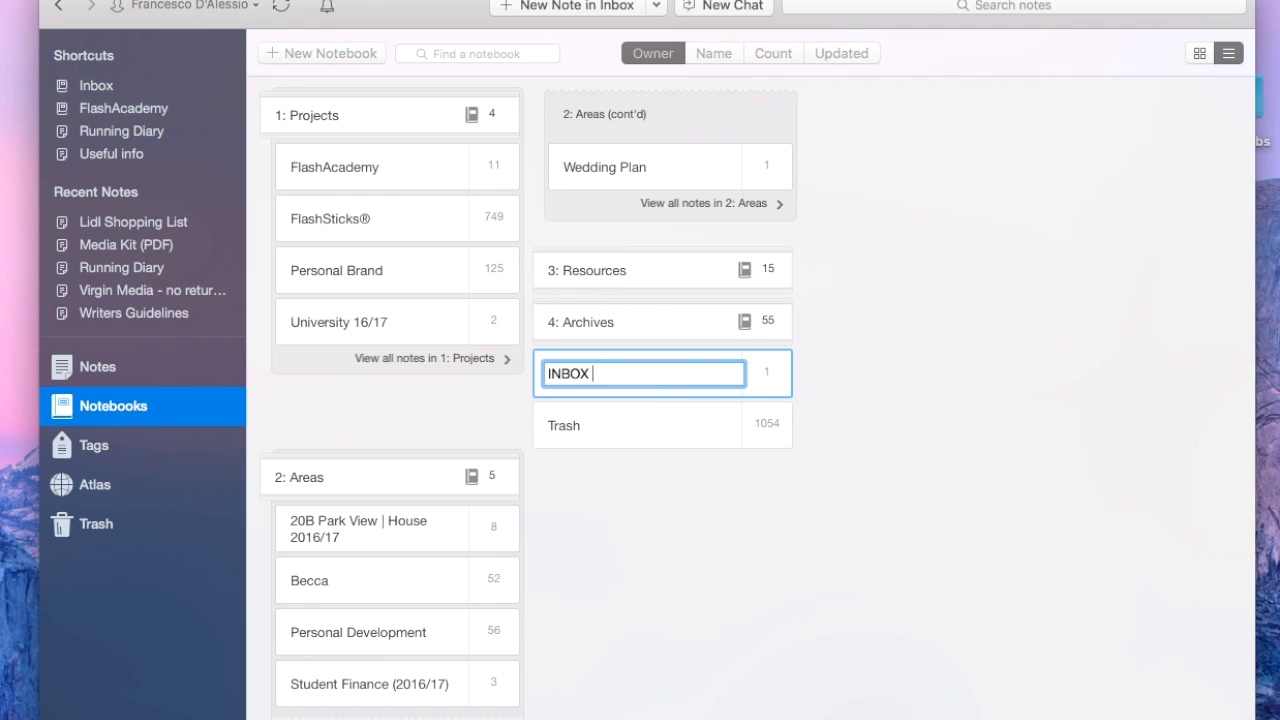
{"action": "type", "text": "EVERNOTE"}
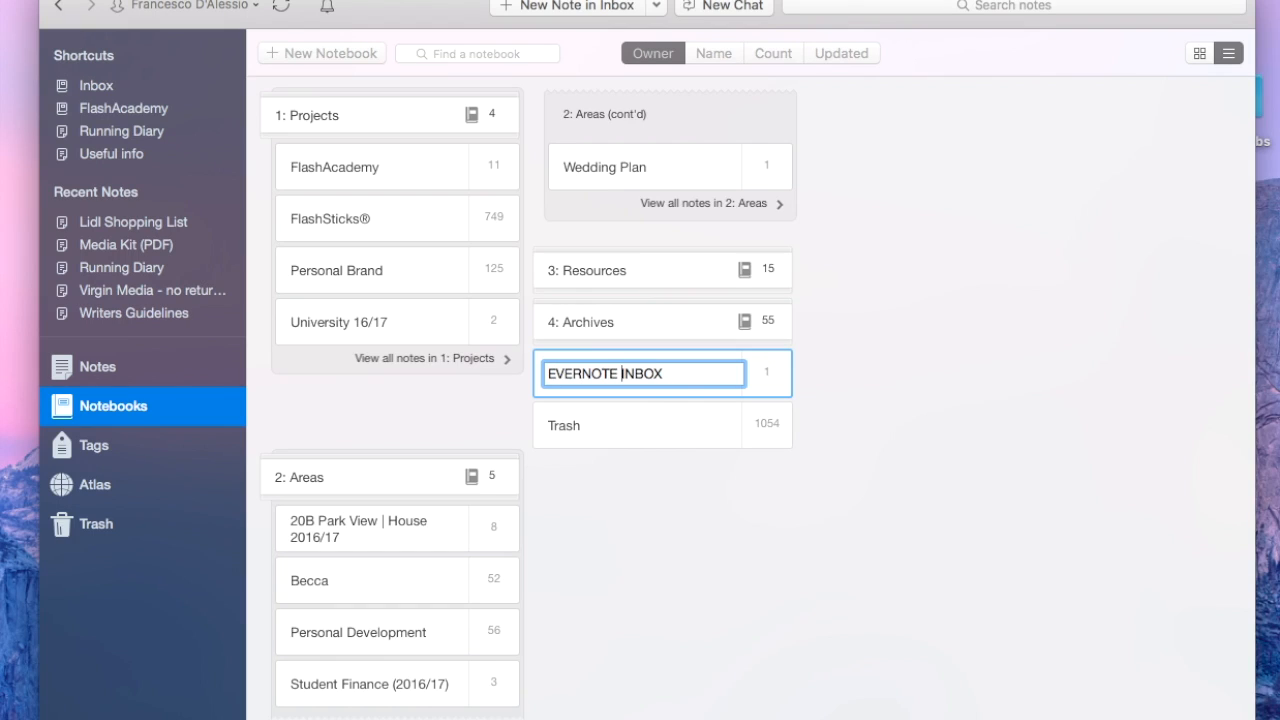
{"action": "type", "text": "INBOX"}
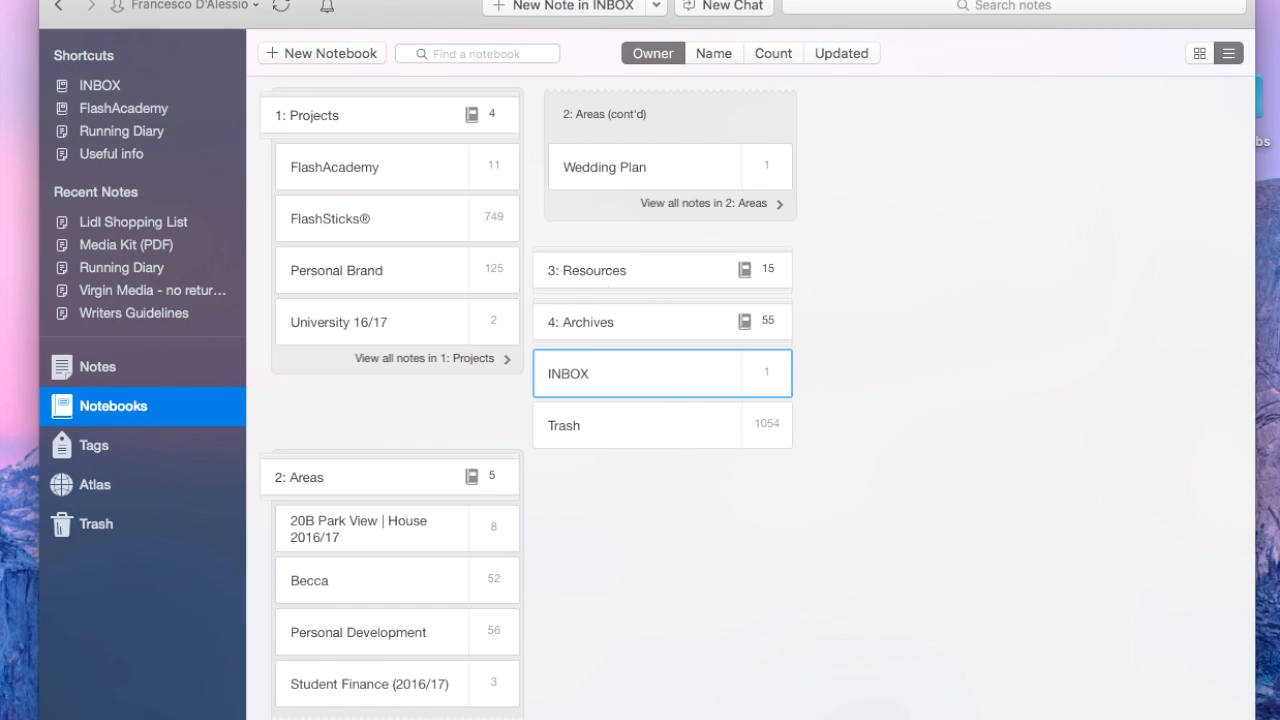
Step: Move the Lidl Shopping List note from INBOX into the Becca notebook found by searching 'becca'
{"action": "left_click", "coordinate": [662, 374]}
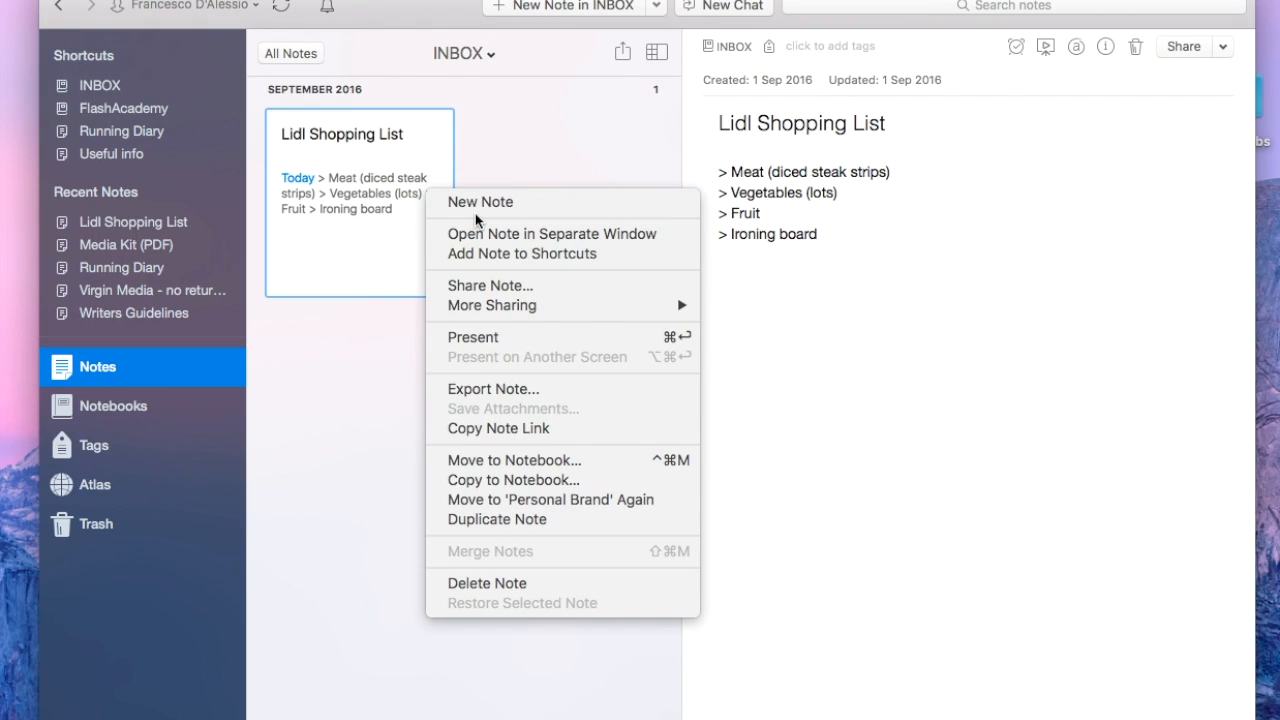
{"action": "mouse_move", "coordinate": [512, 460]}
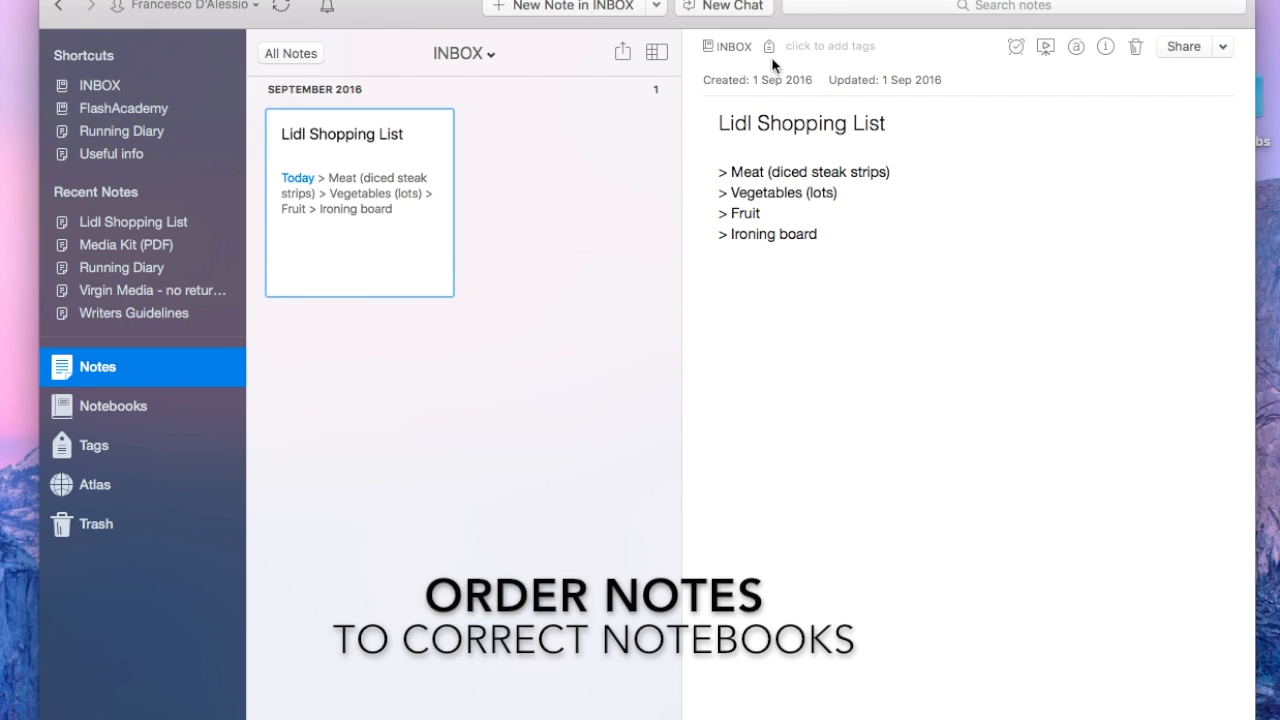
{"action": "left_click", "coordinate": [820, 232]}
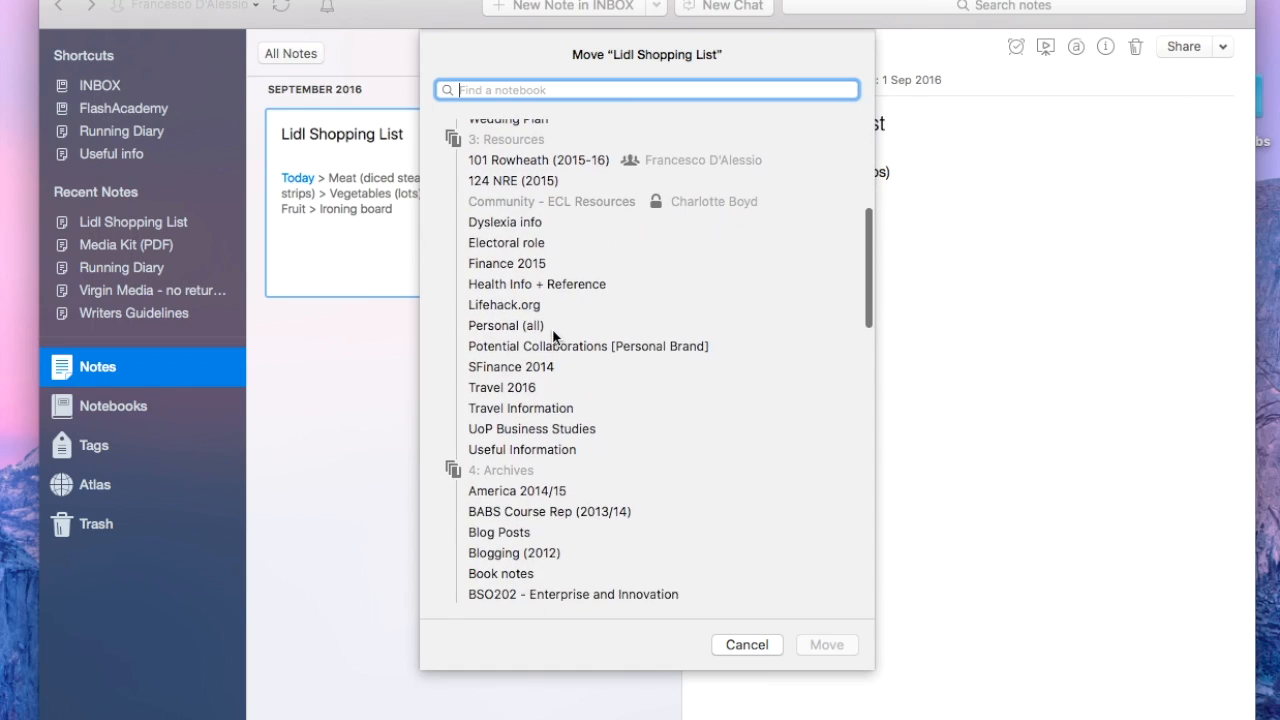
{"action": "scroll", "scroll_direction": "up", "scroll_amount": 3}
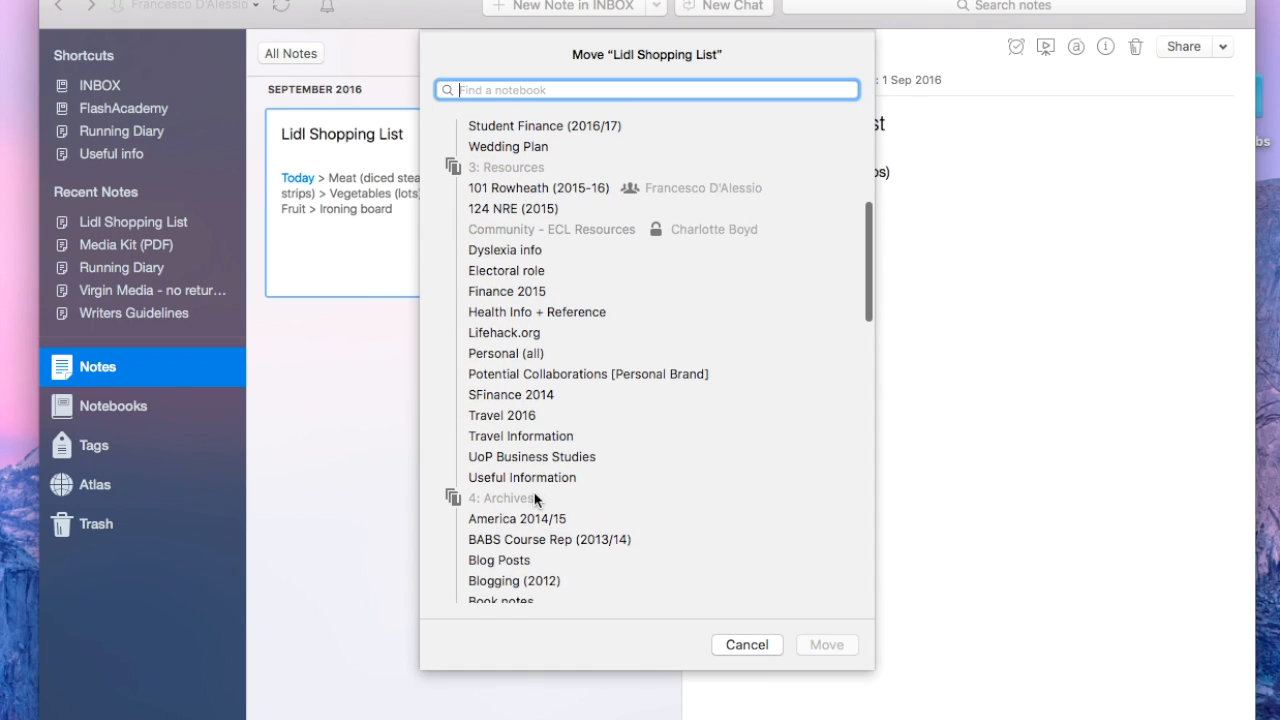
{"action": "type", "text": "becca"}
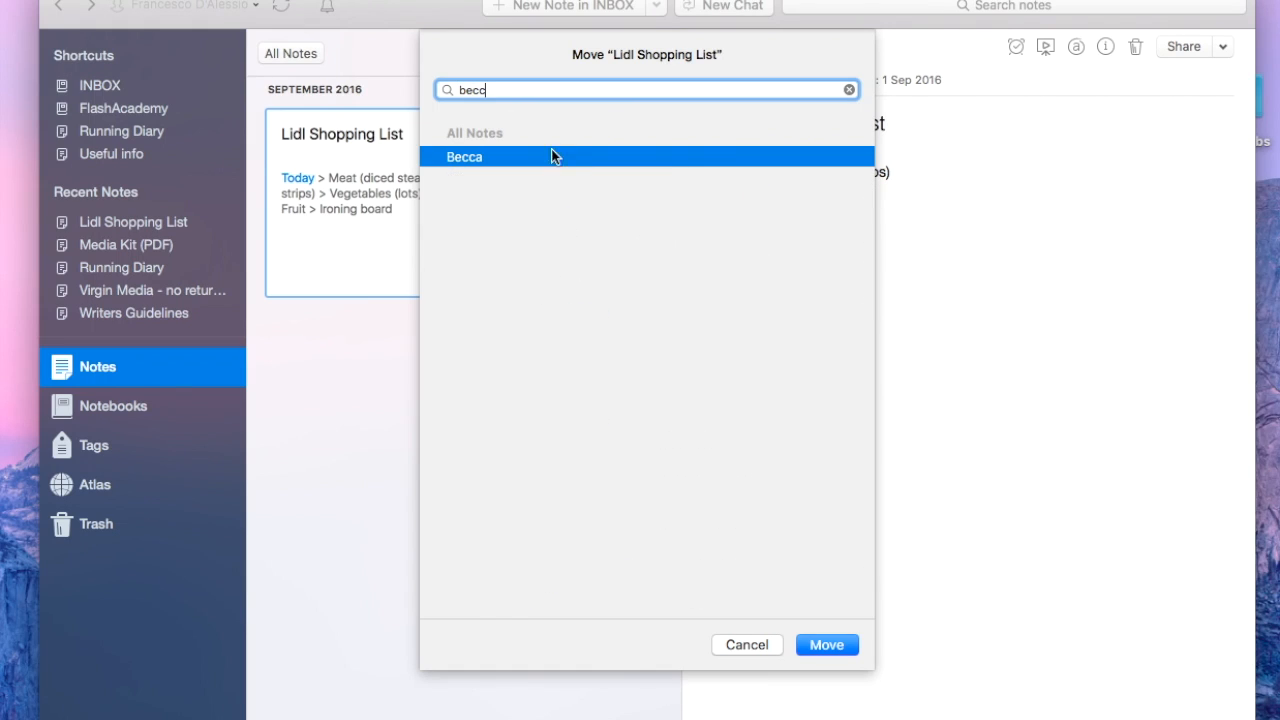
{"action": "left_click", "coordinate": [826, 644]}
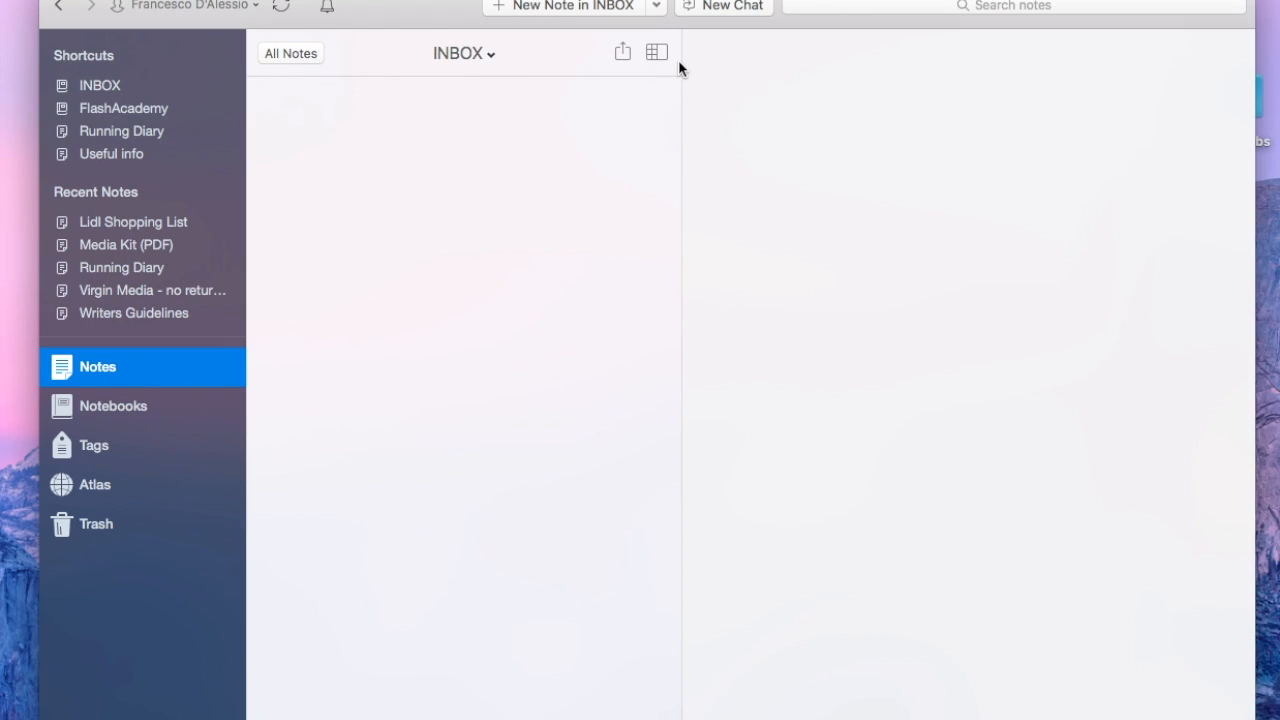
{"action": "mouse_move", "coordinate": [556, 170]}
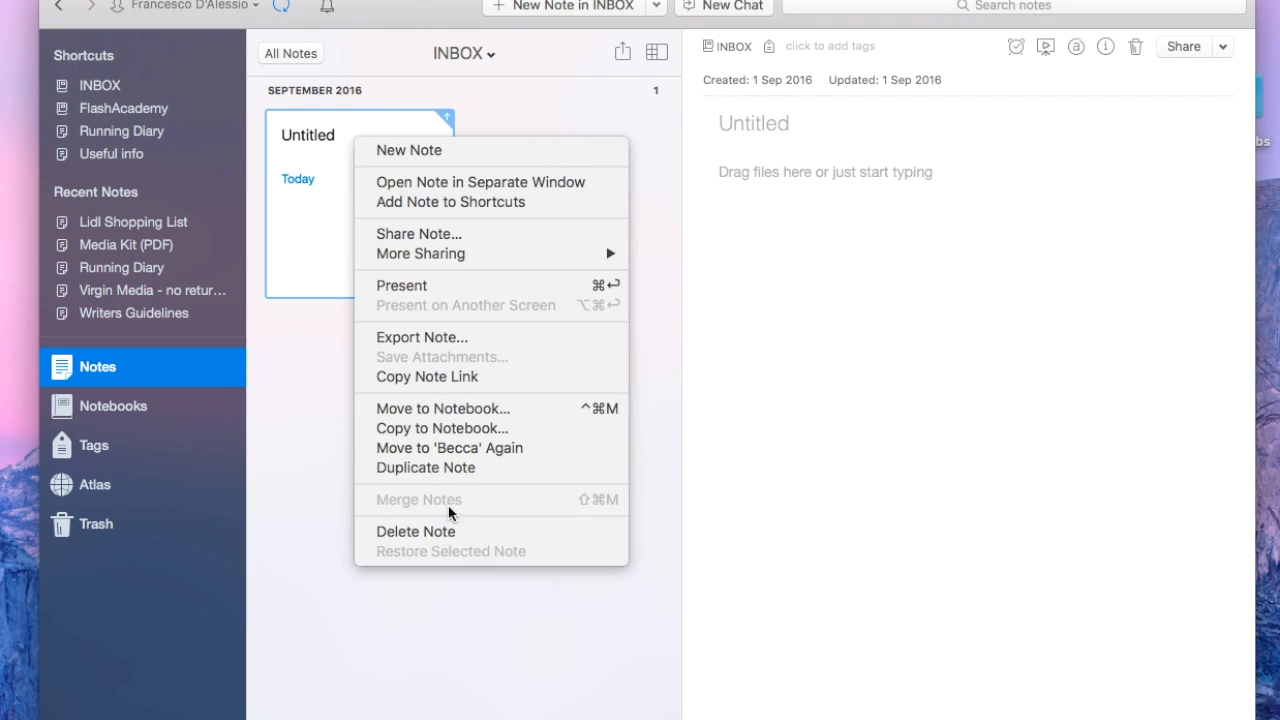
Step: Preview INBOX's Shared invite field, then leave the notebook Private
{"action": "left_click", "coordinate": [418, 232]}
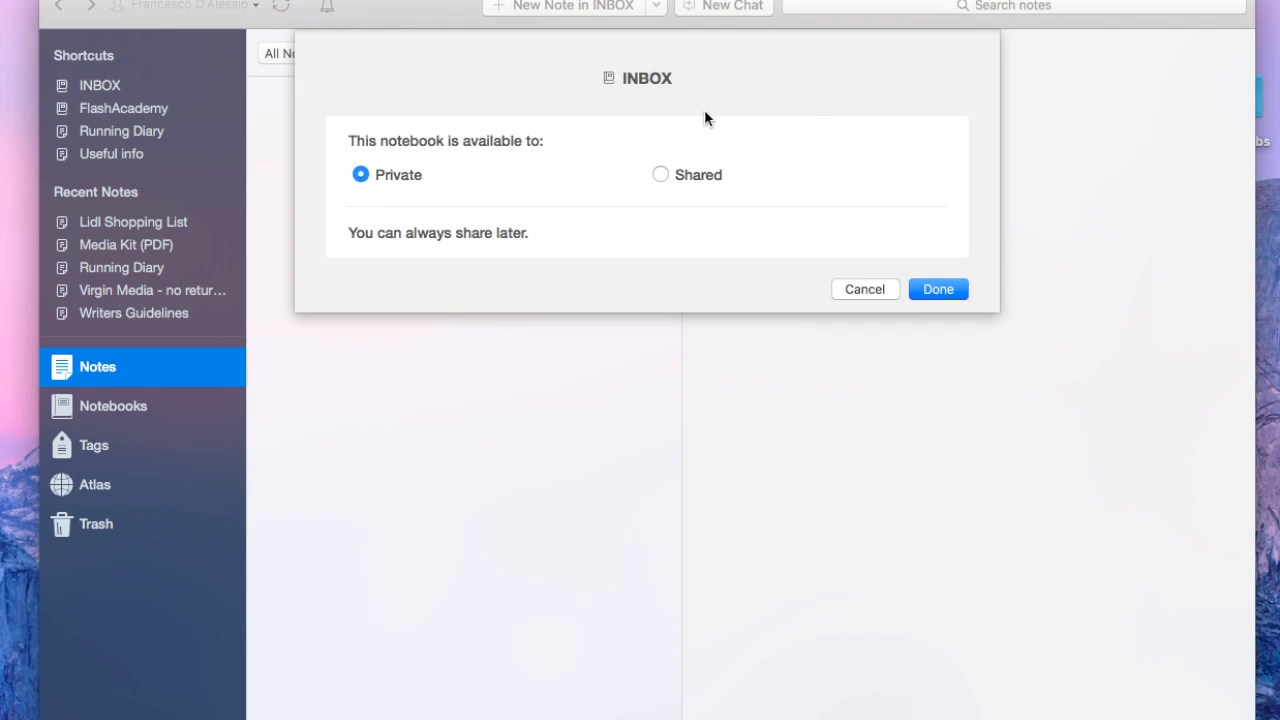
{"action": "left_click", "coordinate": [660, 174]}
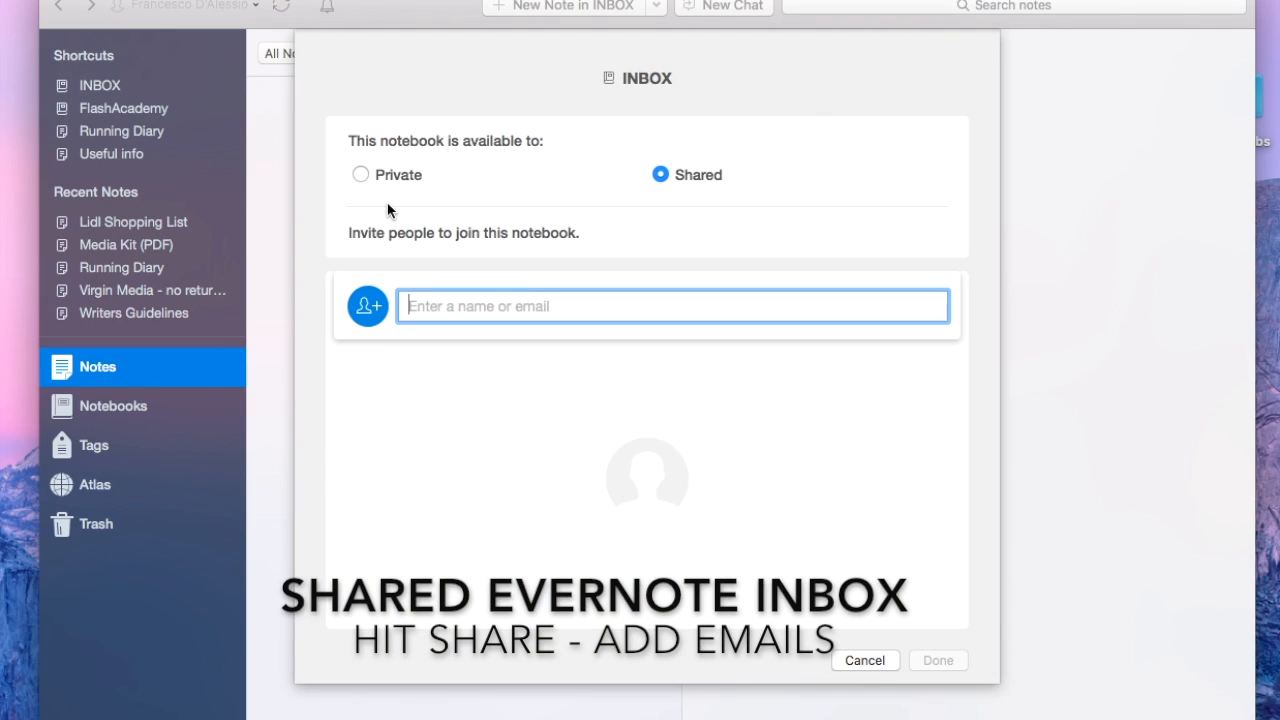
{"action": "mouse_move", "coordinate": [656, 176]}
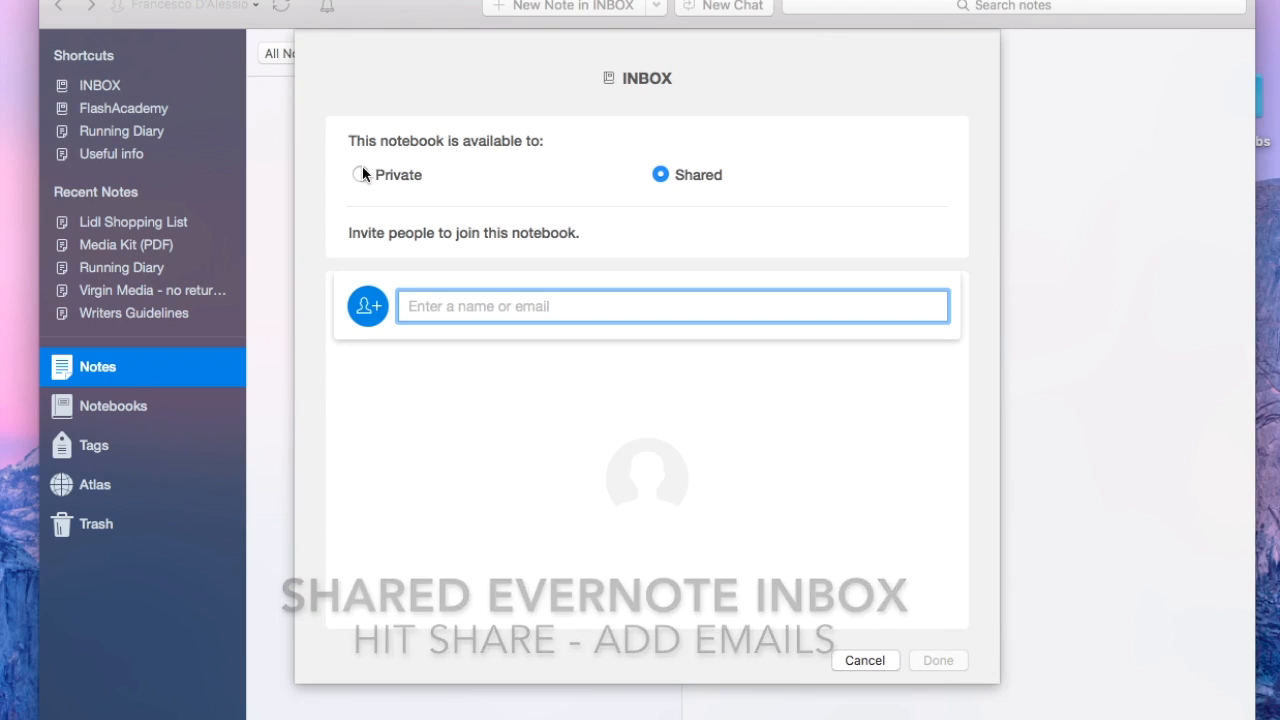
{"action": "left_click", "coordinate": [360, 174]}
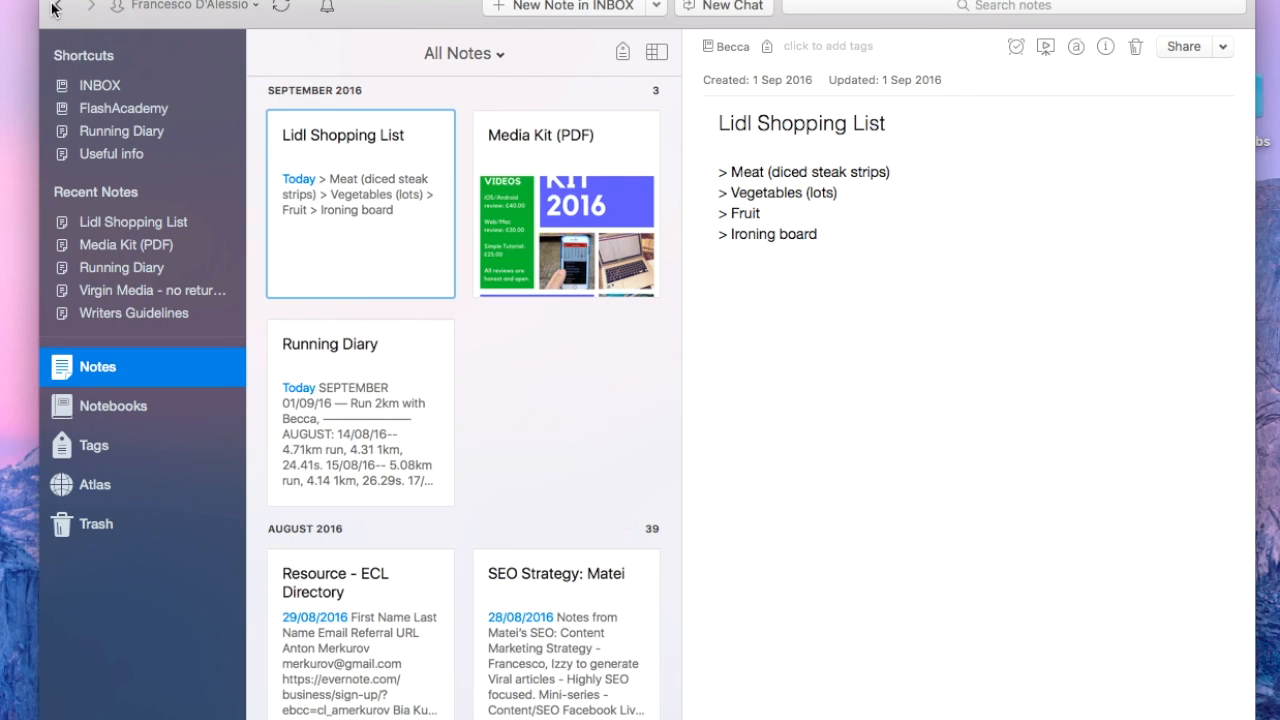
Step: Go back to the now-empty INBOX notebook
{"action": "left_click", "coordinate": [282, 8]}
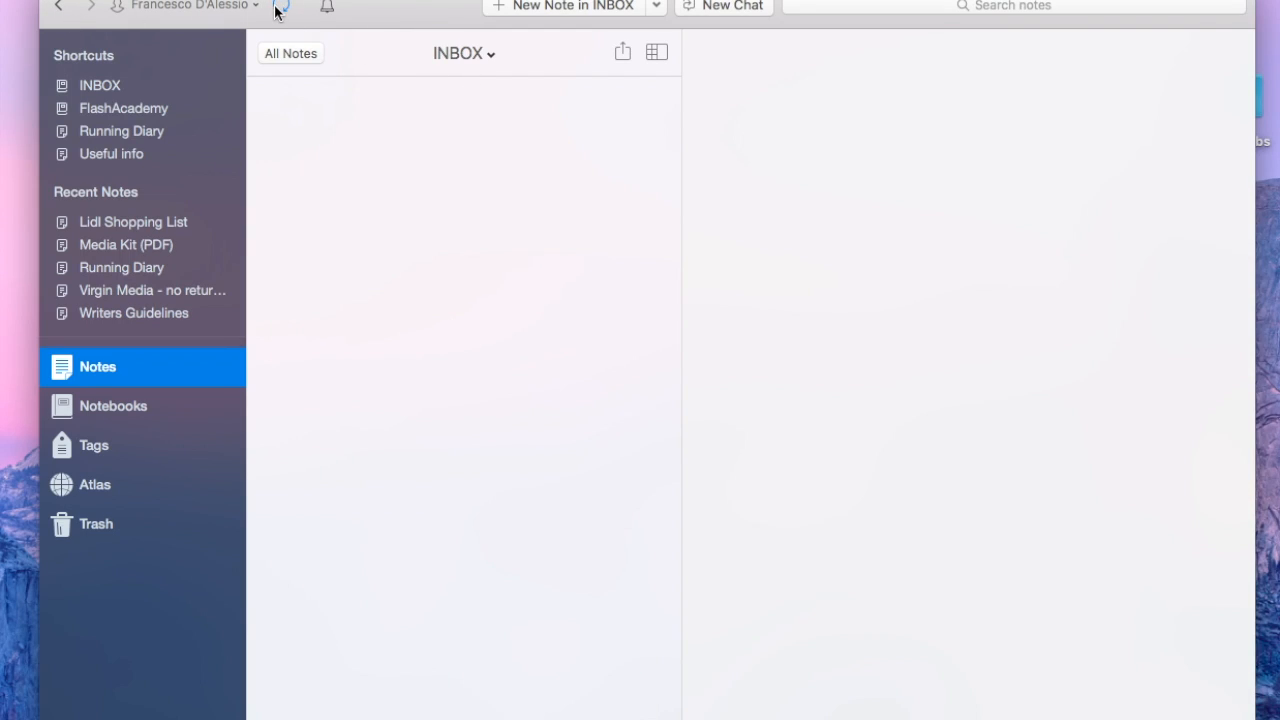
{"action": "mouse_move", "coordinate": [336, 10]}
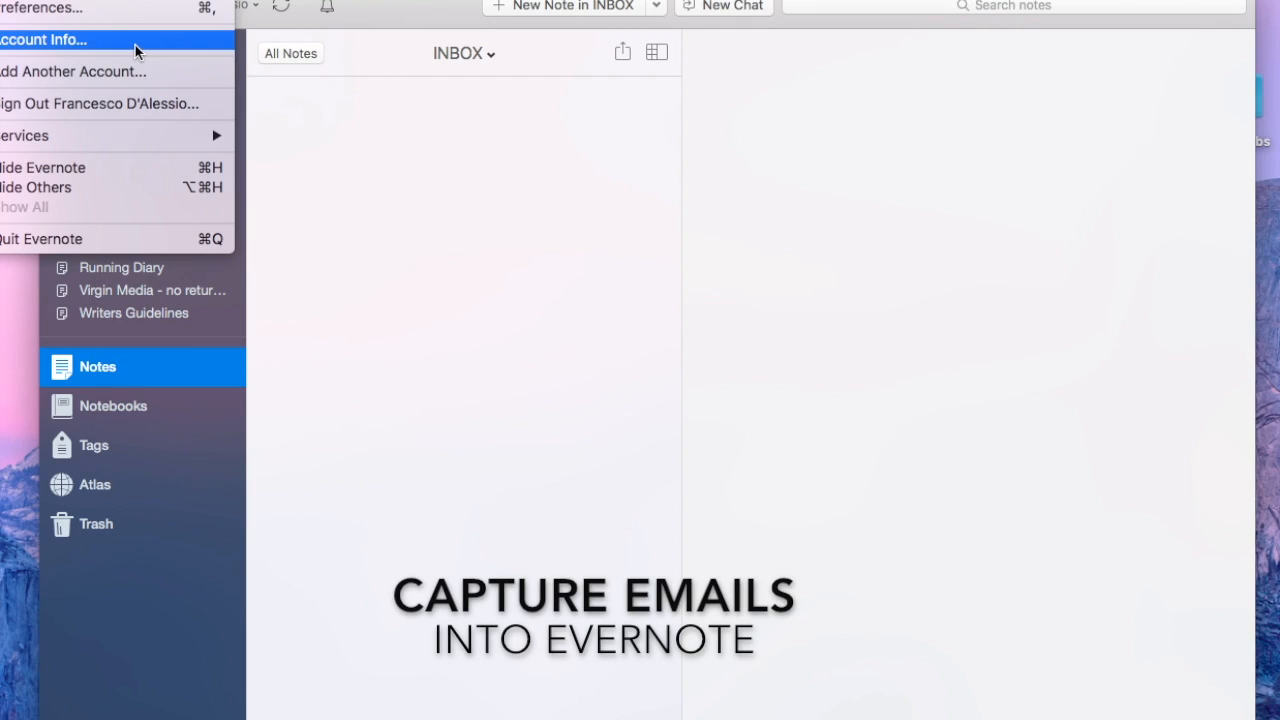
Step: Show the Evernote account info window with Premium membership details
{"action": "left_click", "coordinate": [40, 40]}
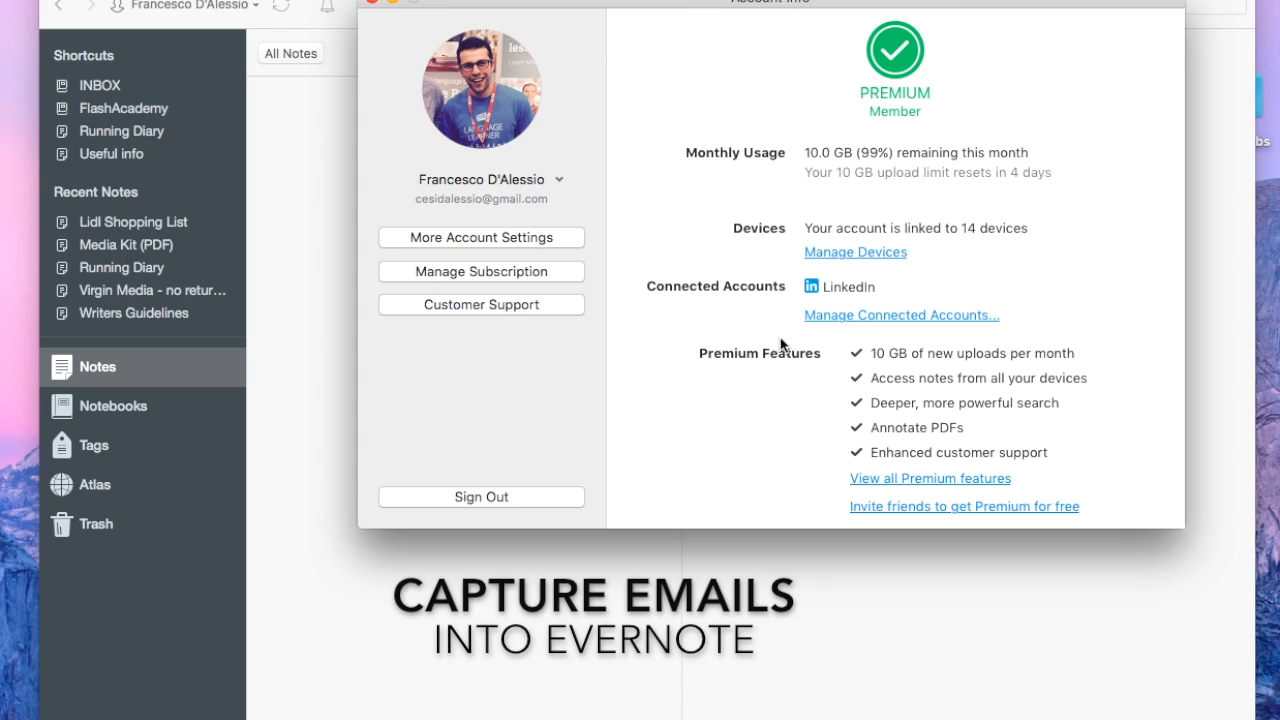
{"action": "mouse_move", "coordinate": [510, 238]}
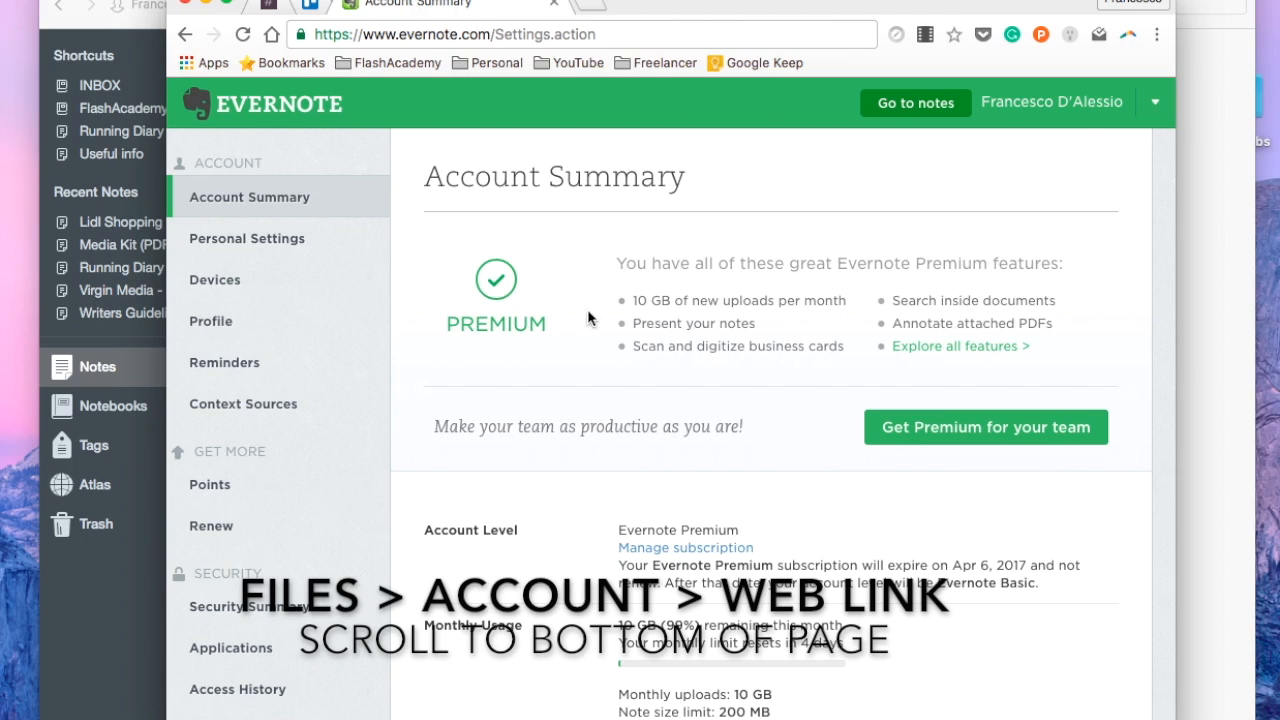
Step: Locate and select the Email Notes to address at the bottom of the web Account Summary
{"action": "scroll", "scroll_direction": "down", "scroll_amount": 3}
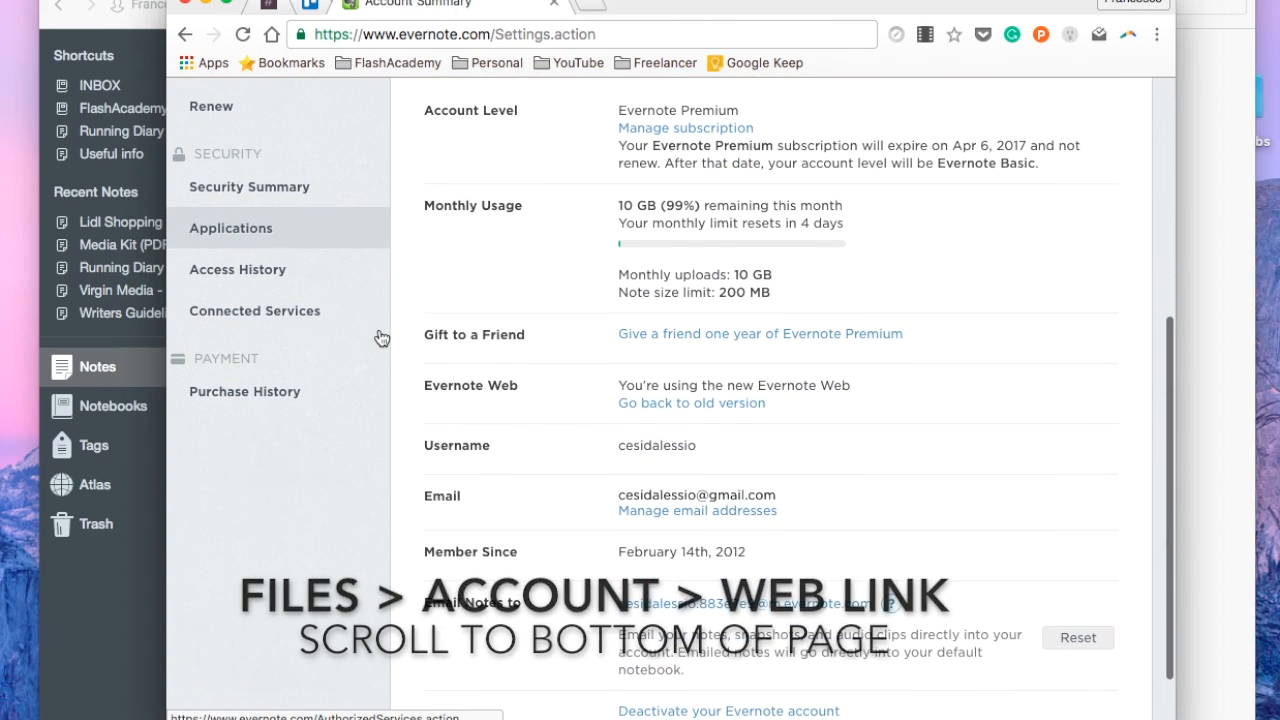
{"action": "scroll", "scroll_direction": "up", "scroll_amount": 3}
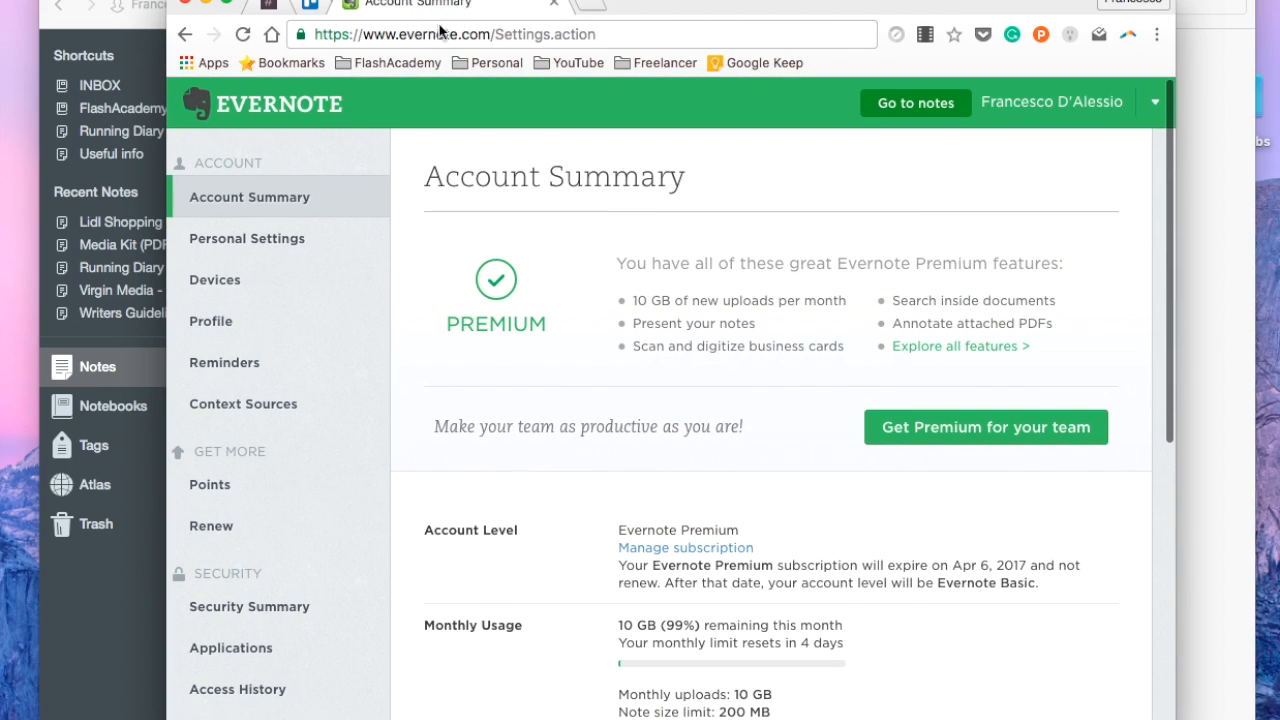
{"action": "scroll", "scroll_direction": "down", "scroll_amount": 3}
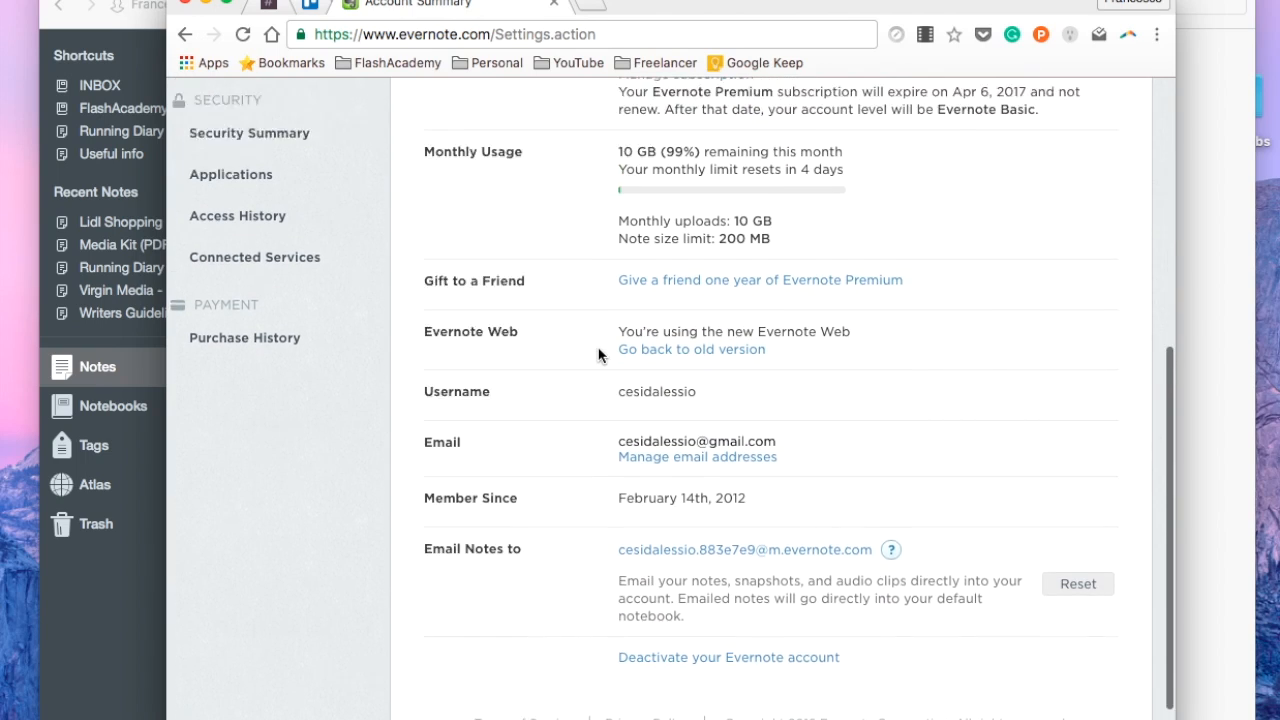
{"action": "scroll", "scroll_direction": "down", "scroll_amount": 3}
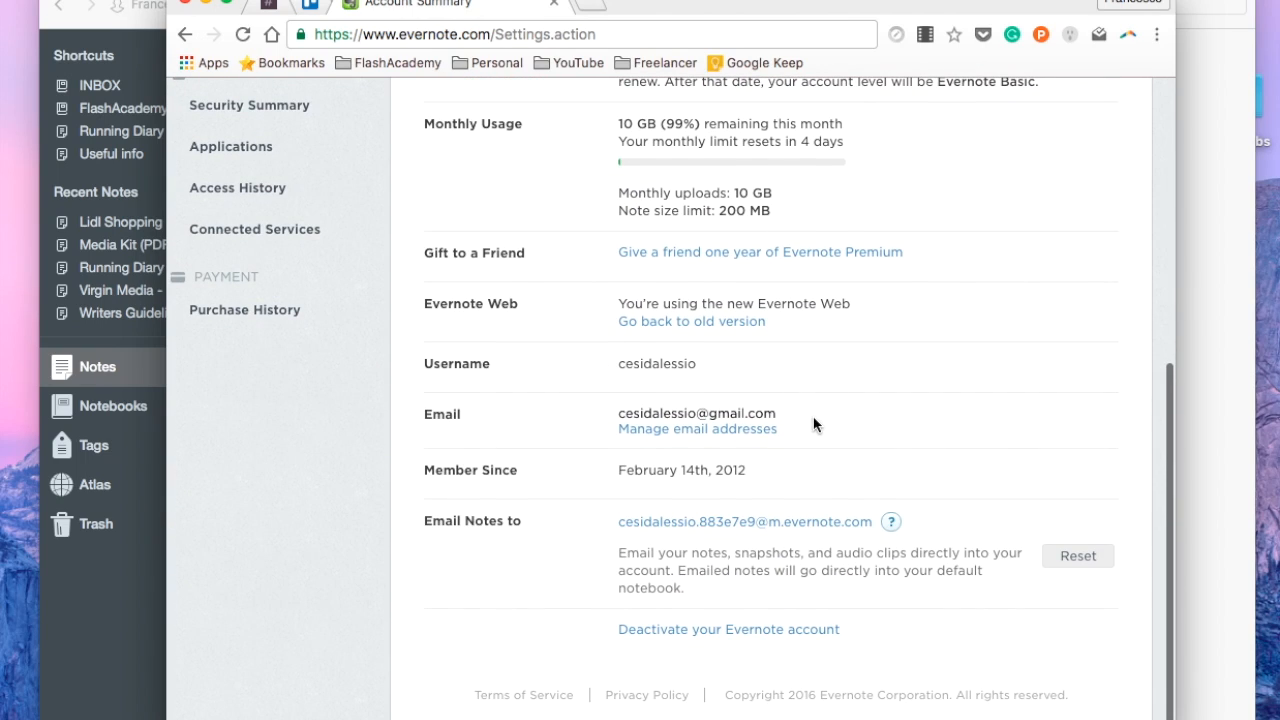
{"action": "double_click", "coordinate": [744, 520]}
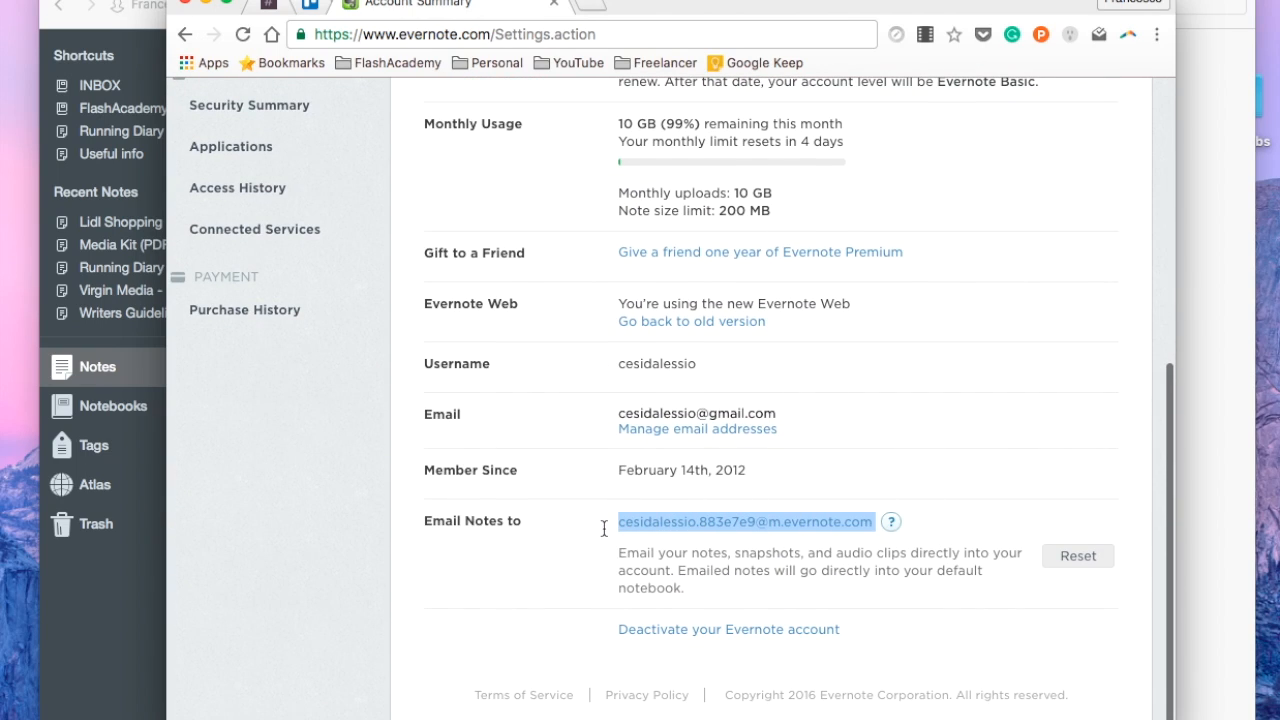
{"action": "mouse_move", "coordinate": [696, 524]}
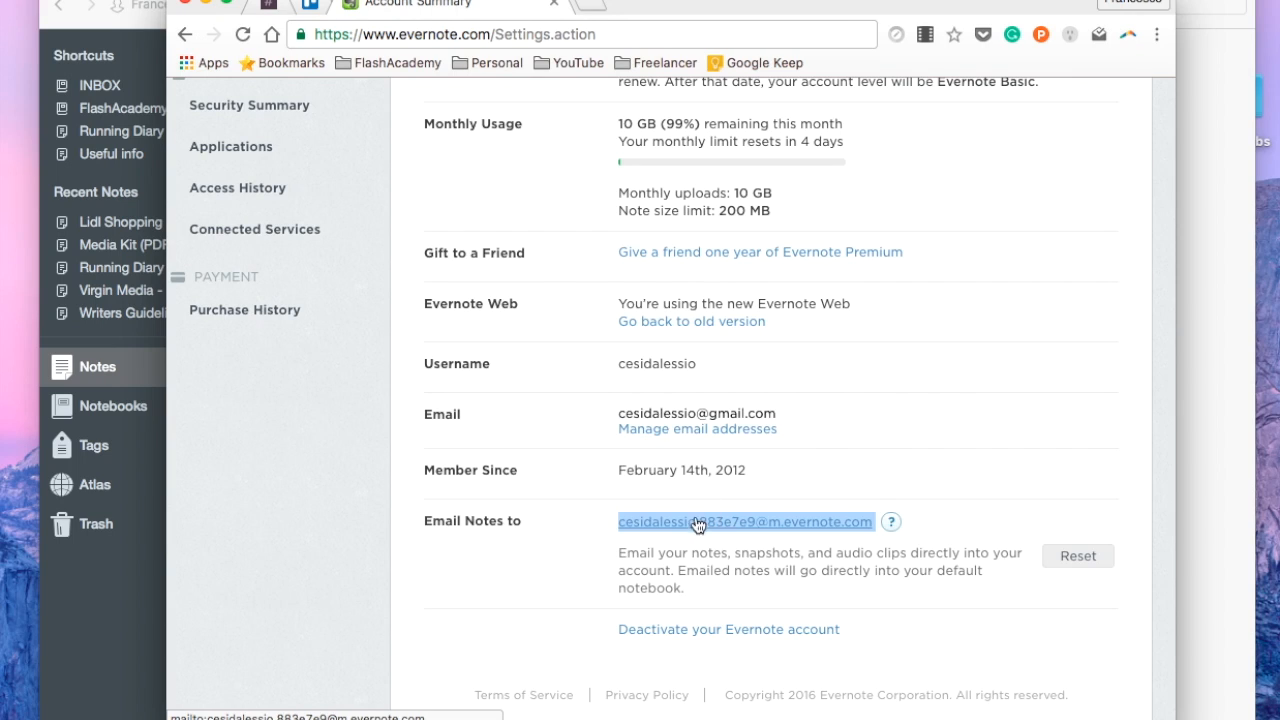
{"action": "mouse_move", "coordinate": [1076, 556]}
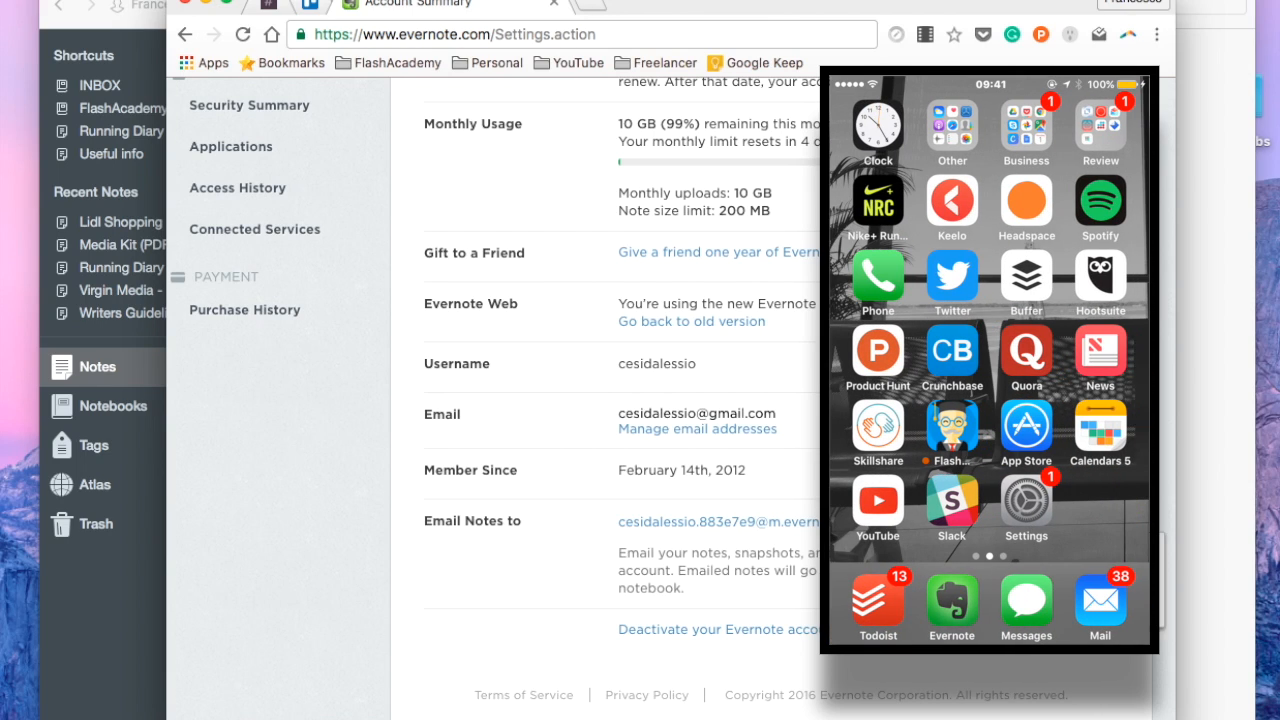
Step: On the iPhone, view the Evernote Email Address in General settings and copy it to the clipboard
{"action": "left_click", "coordinate": [952, 606]}
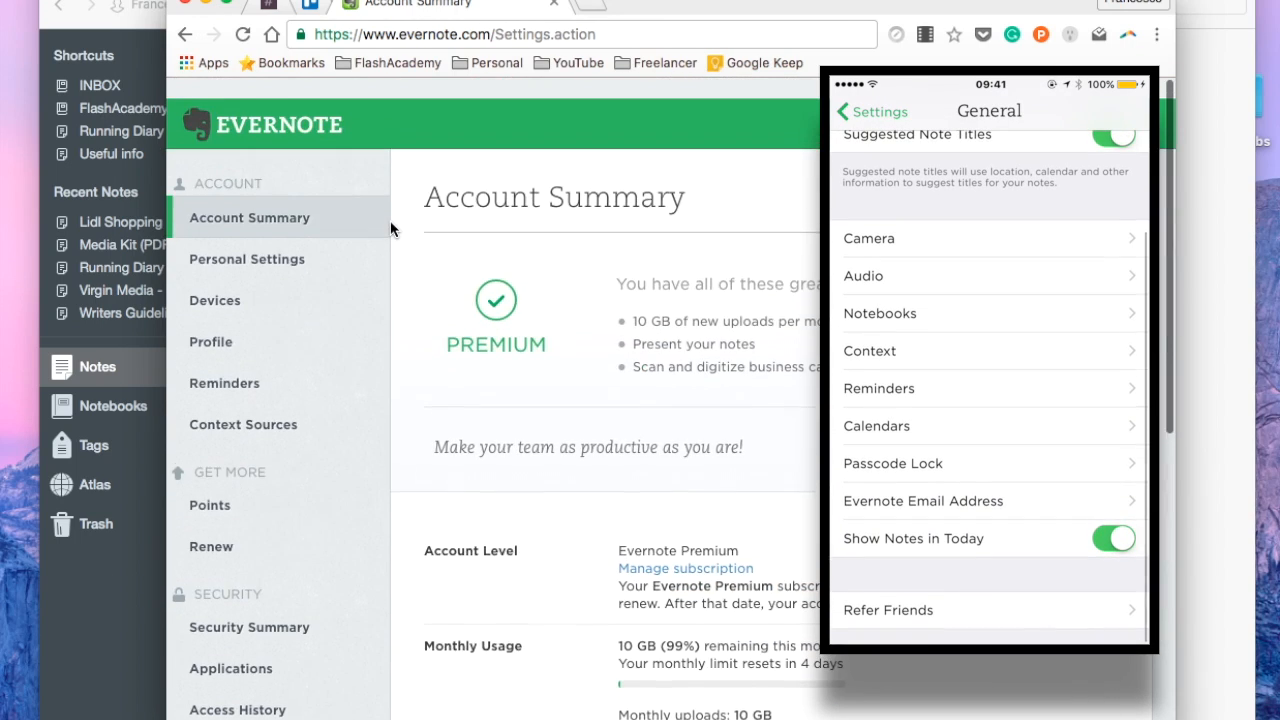
{"action": "left_click", "coordinate": [924, 500]}
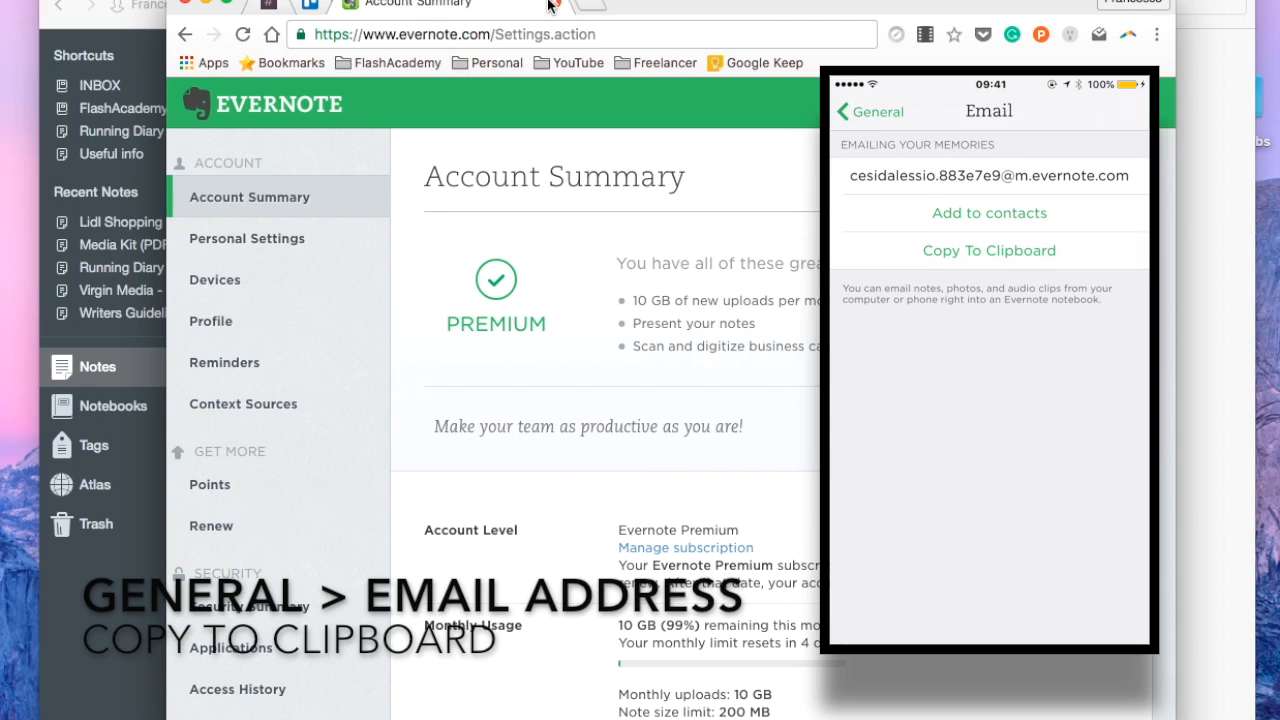
{"action": "left_click", "coordinate": [988, 212]}
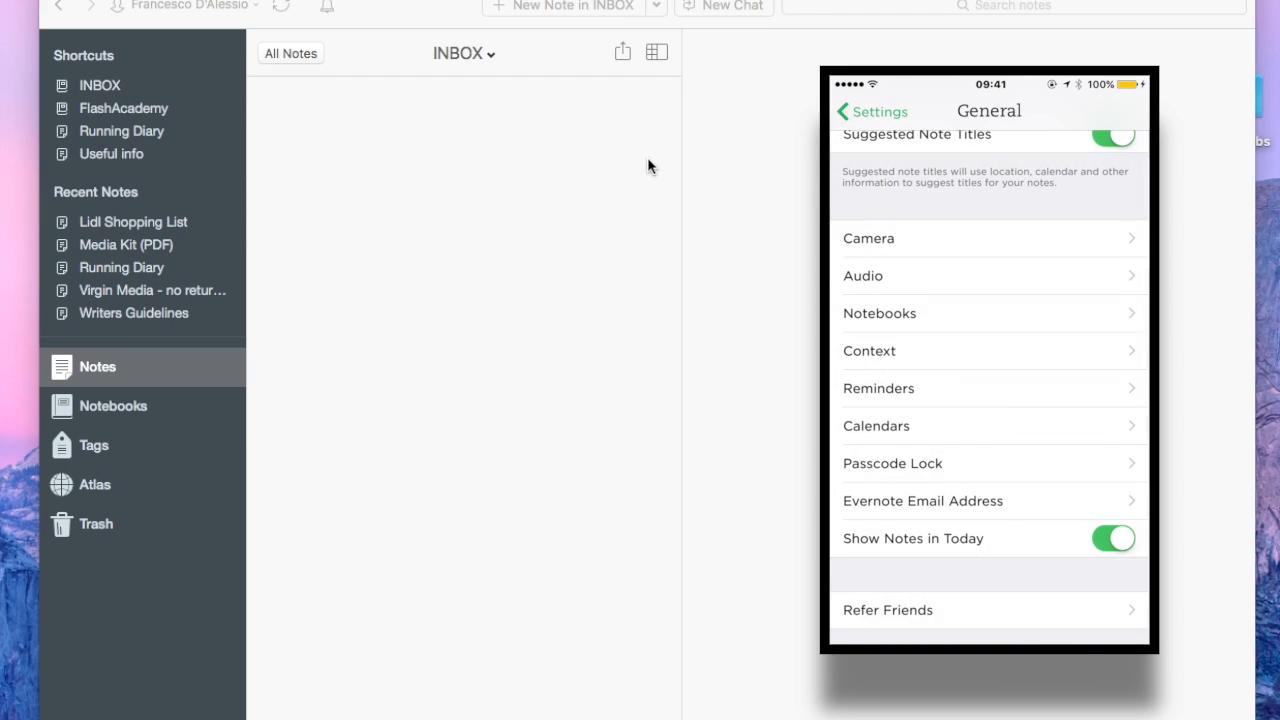
{"action": "left_click", "coordinate": [872, 112]}
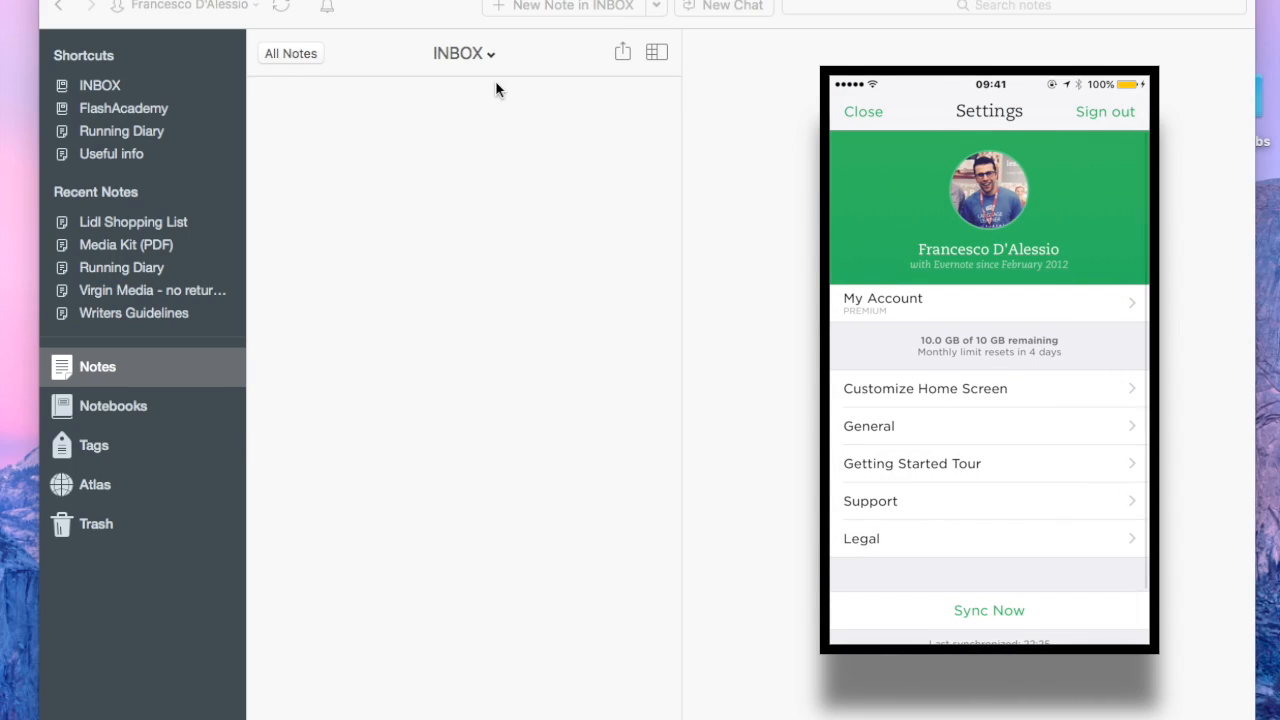
{"action": "left_click", "coordinate": [862, 112]}
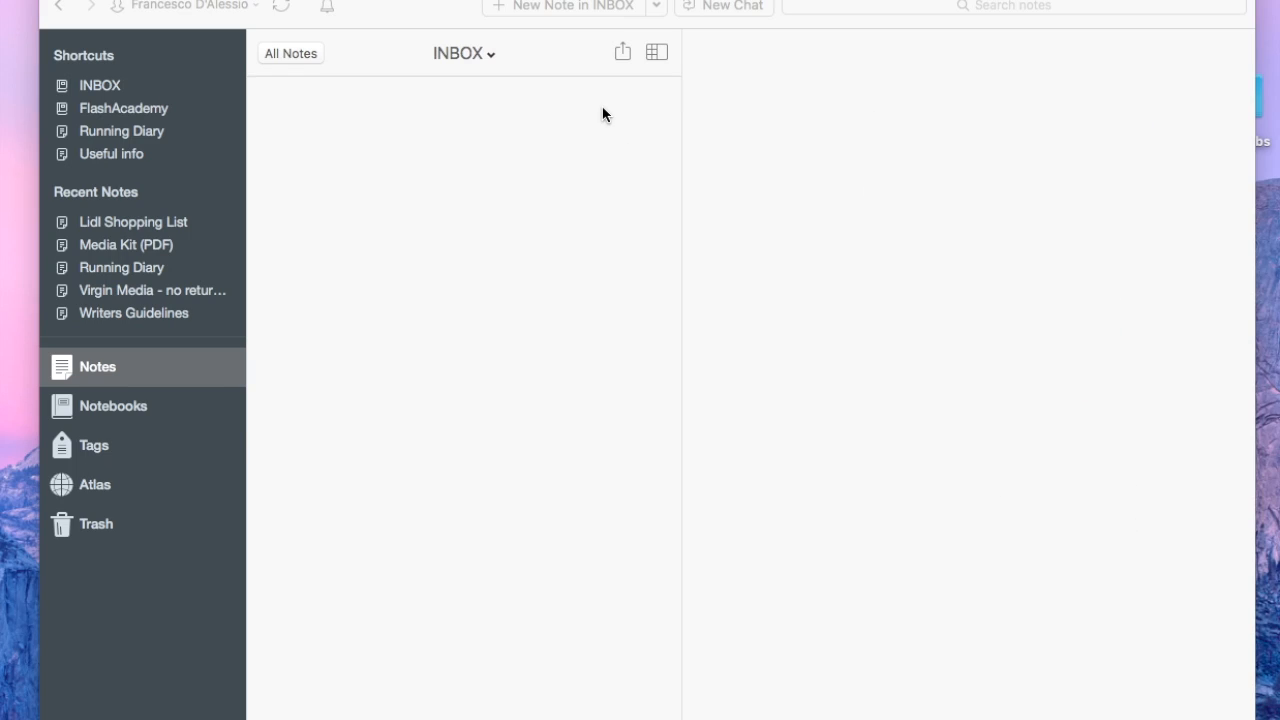
{"action": "mouse_move", "coordinate": [720, 524]}
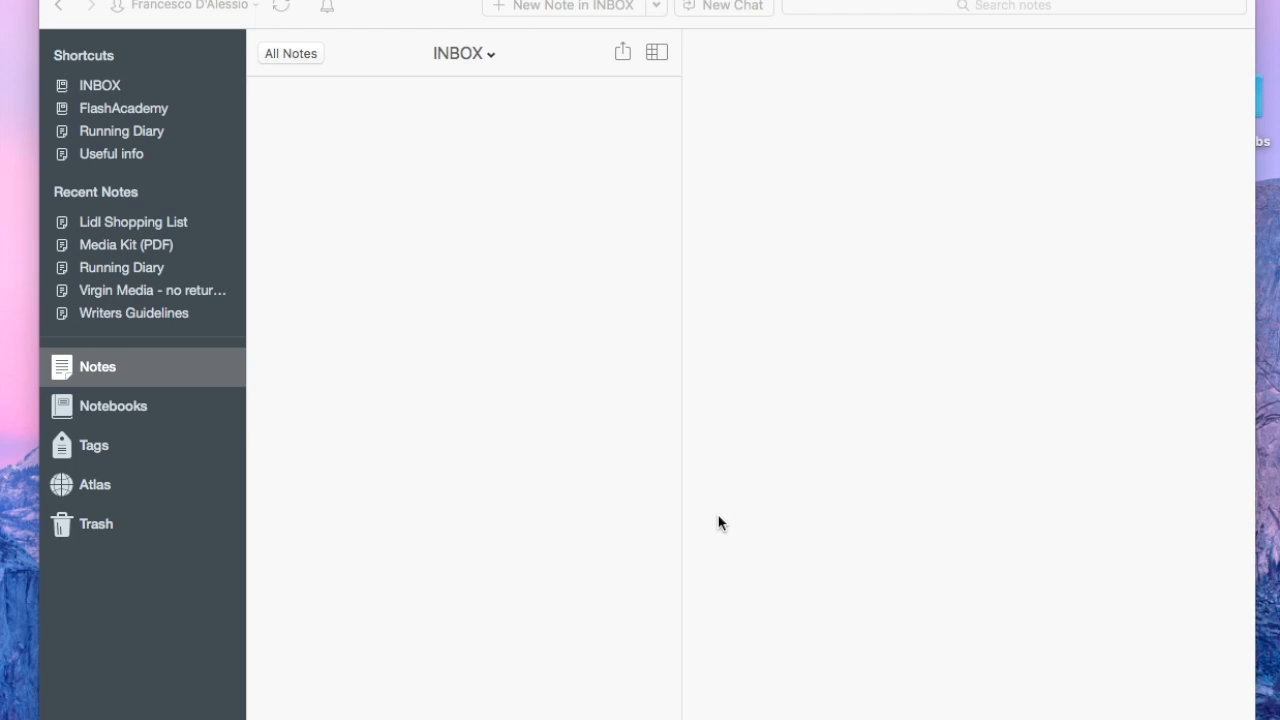